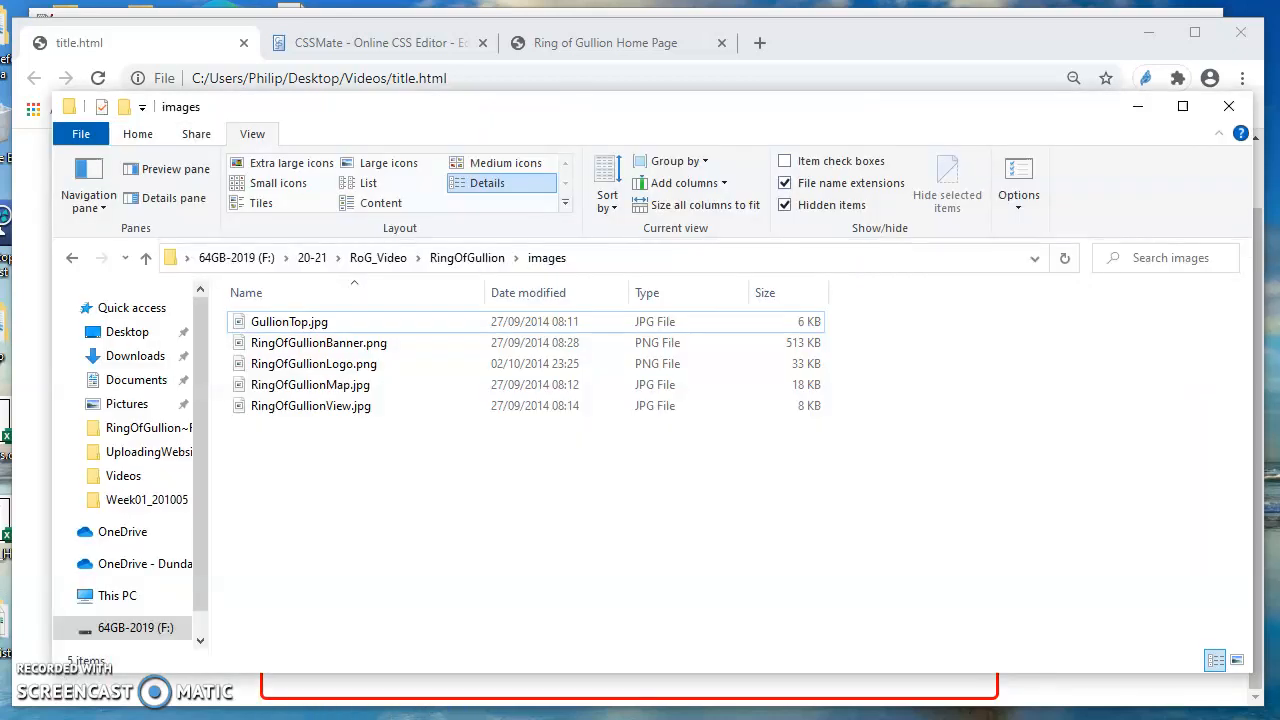
- Browse up to the RingOfGullion folder, peek into images, and return to the project folder
click(468, 256)
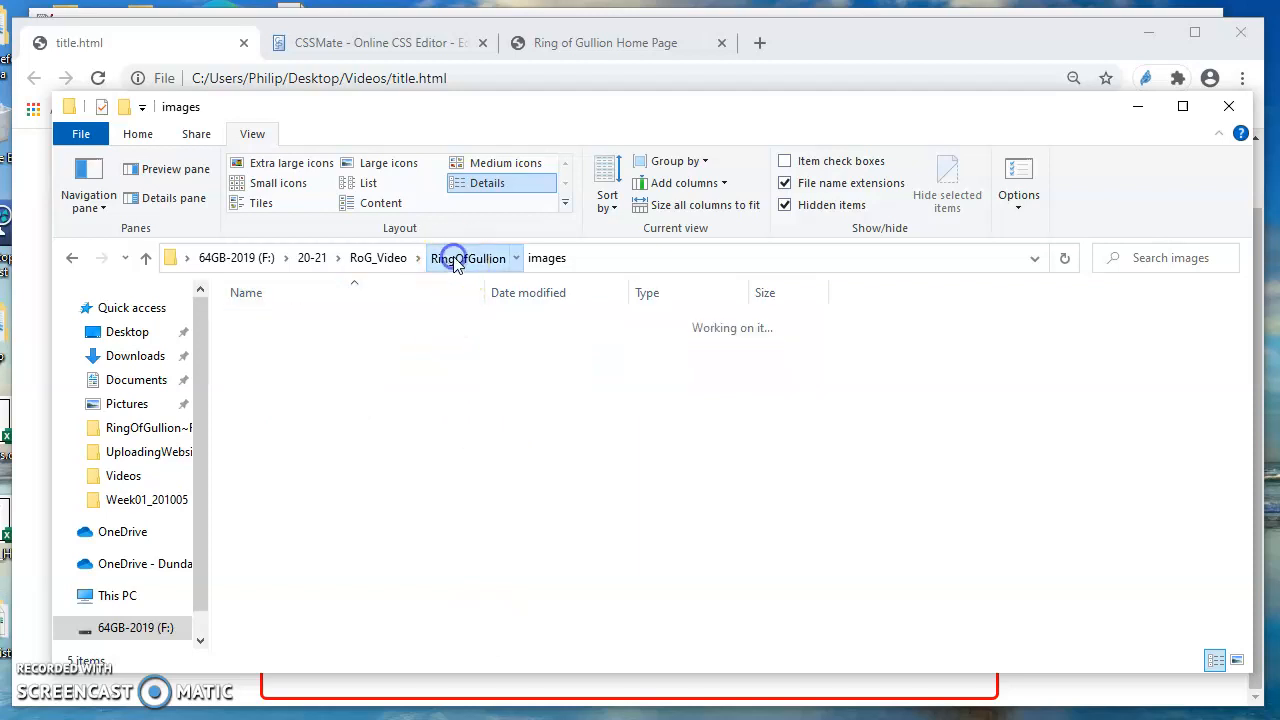
click(468, 256)
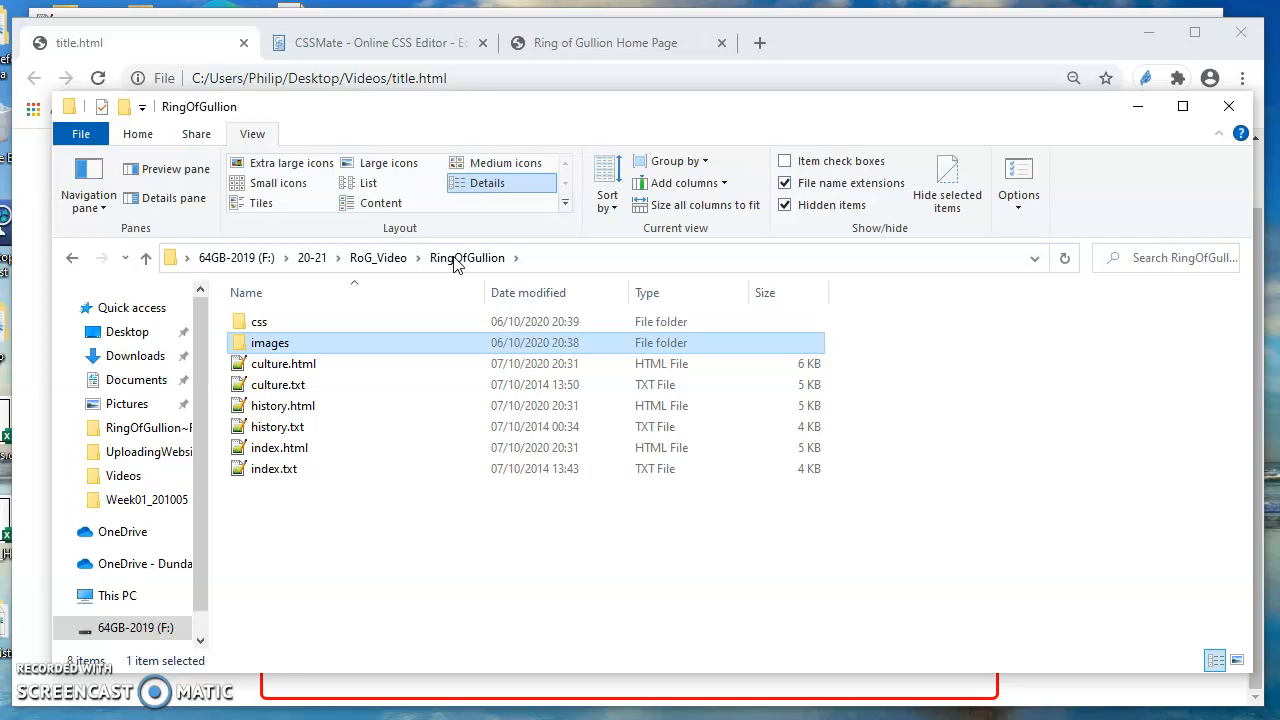
click(280, 448)
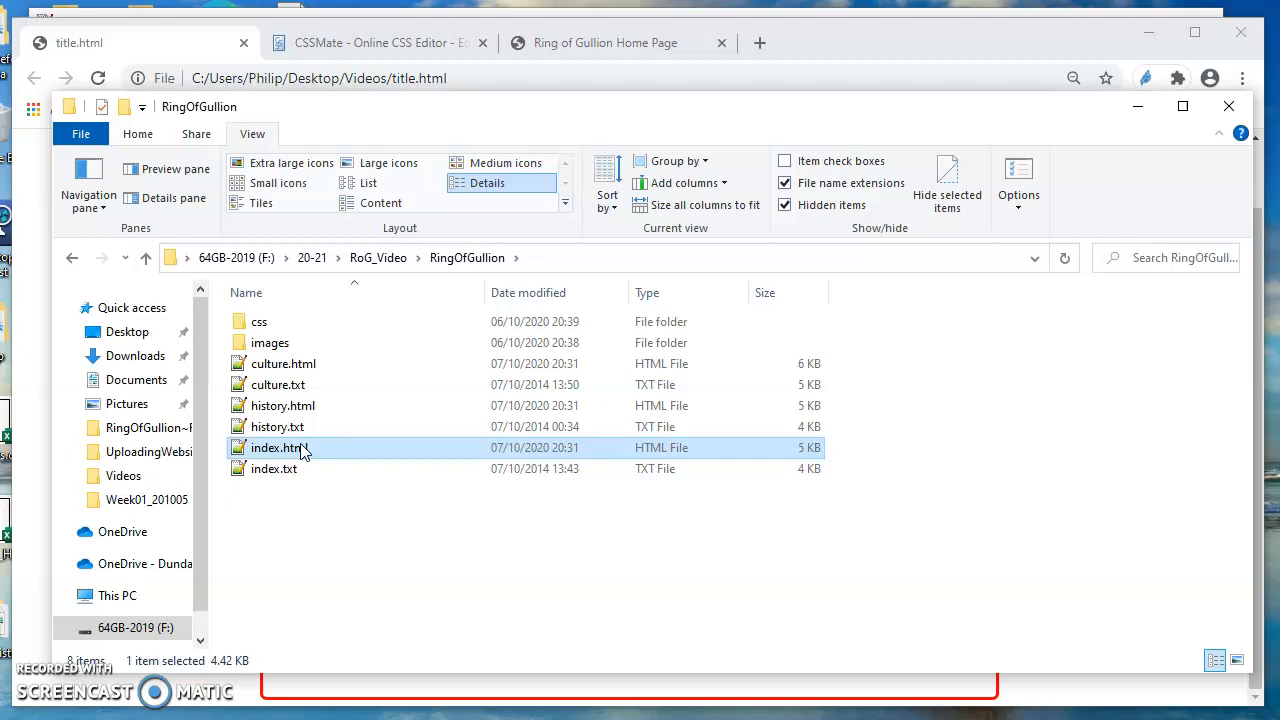
click(270, 342)
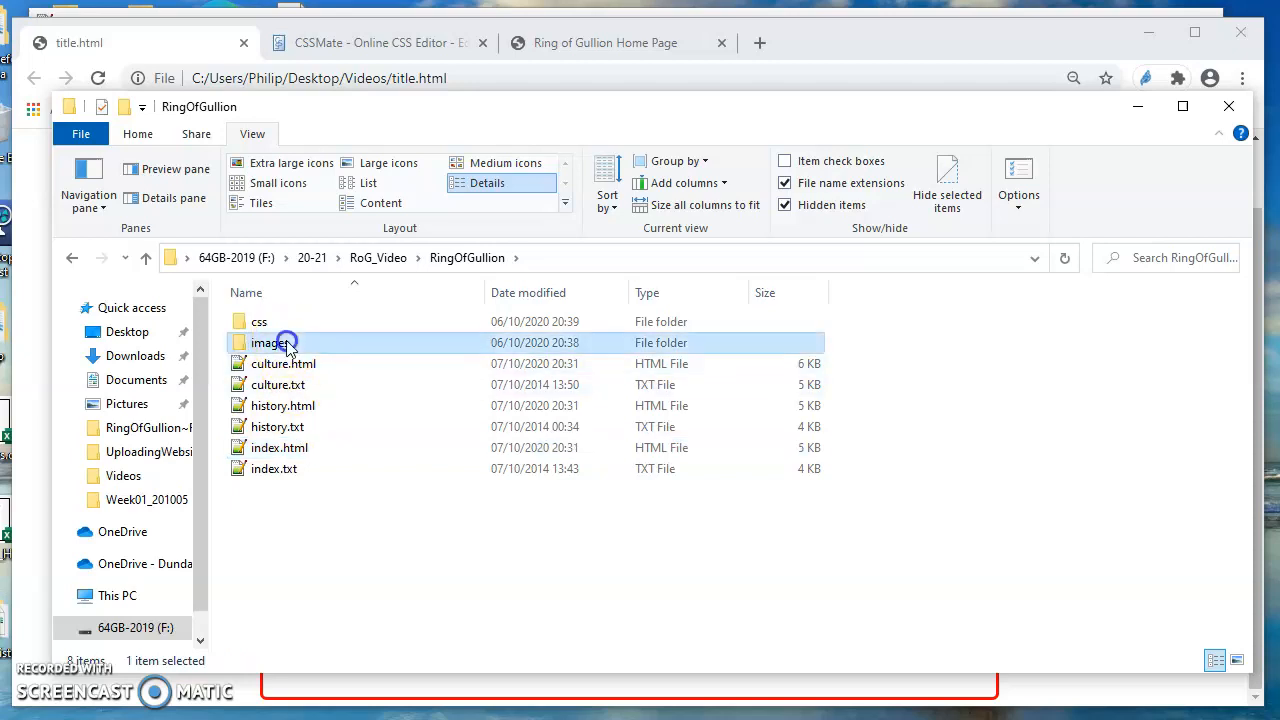
double_click(268, 342)
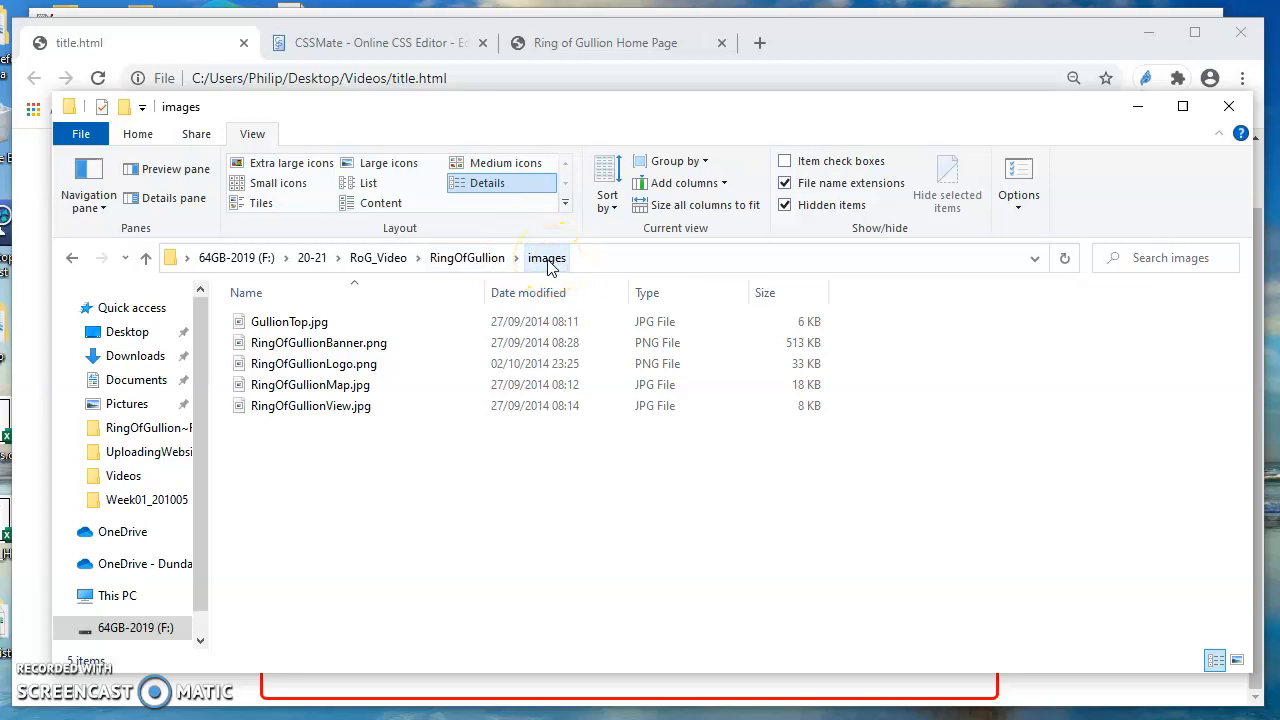
click(468, 256)
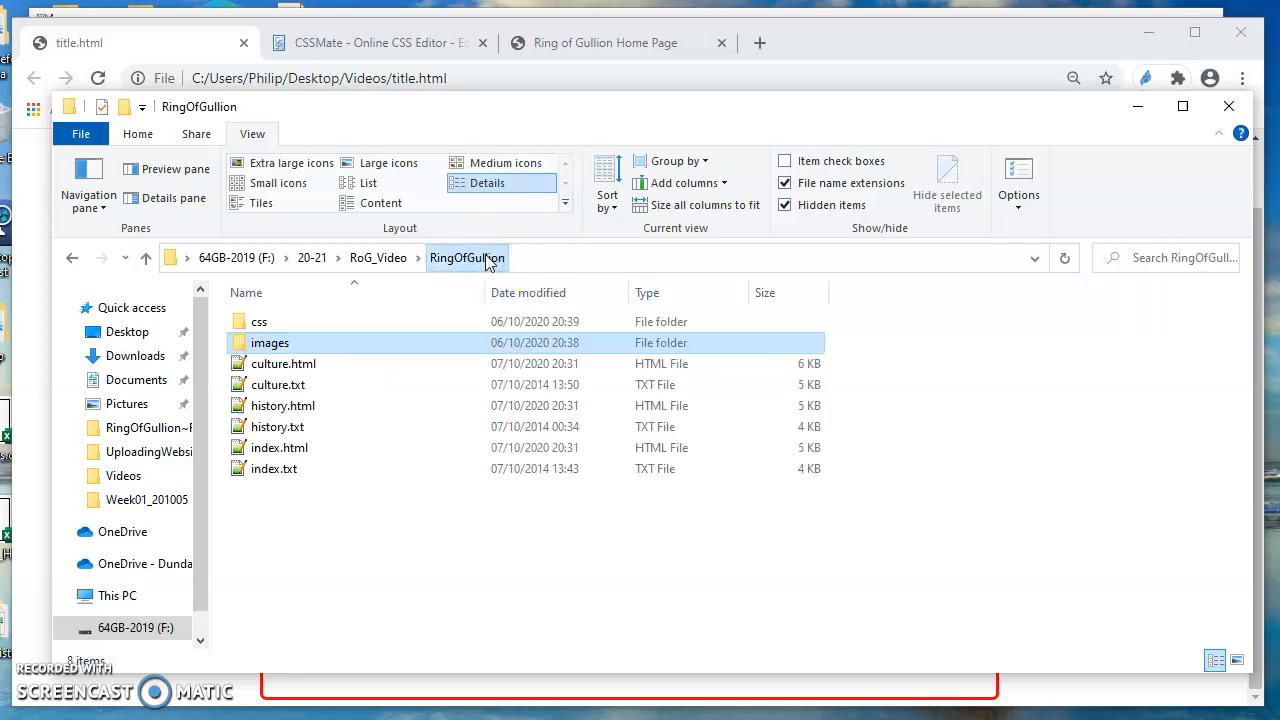
click(260, 320)
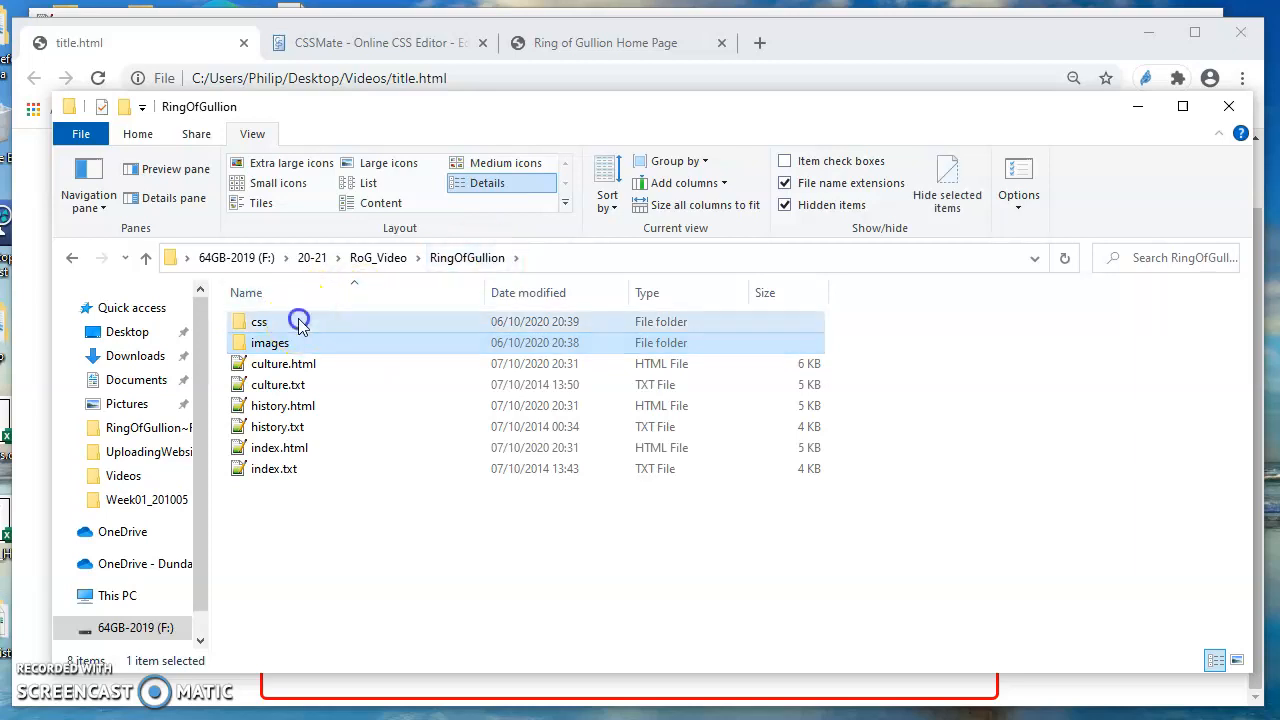
double_click(260, 320)
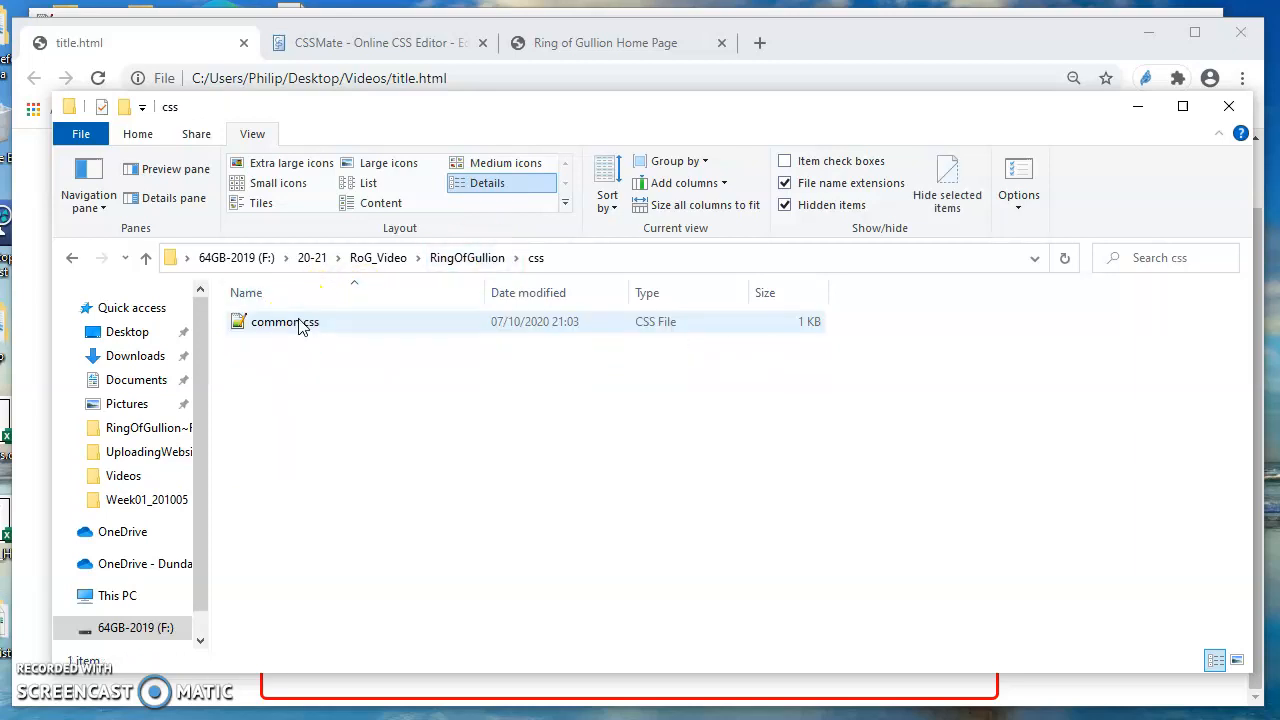
mouse_move(284, 320)
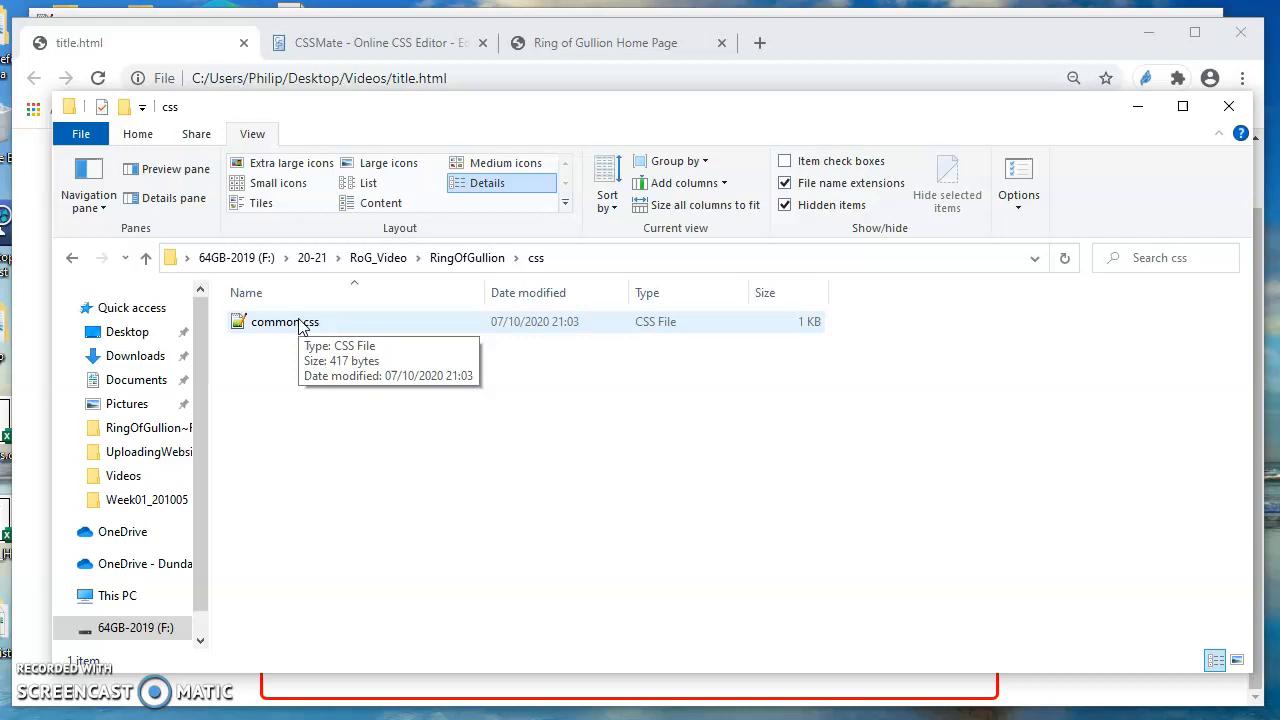
mouse_move(536, 258)
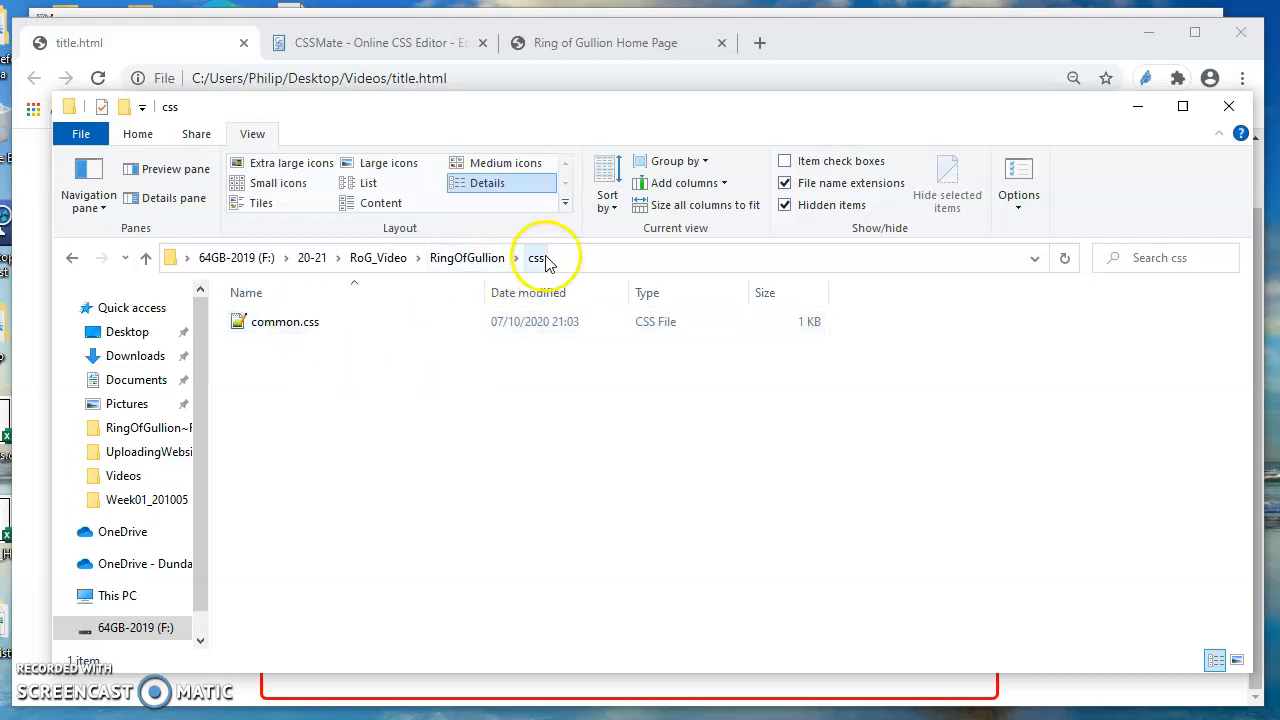
click(468, 256)
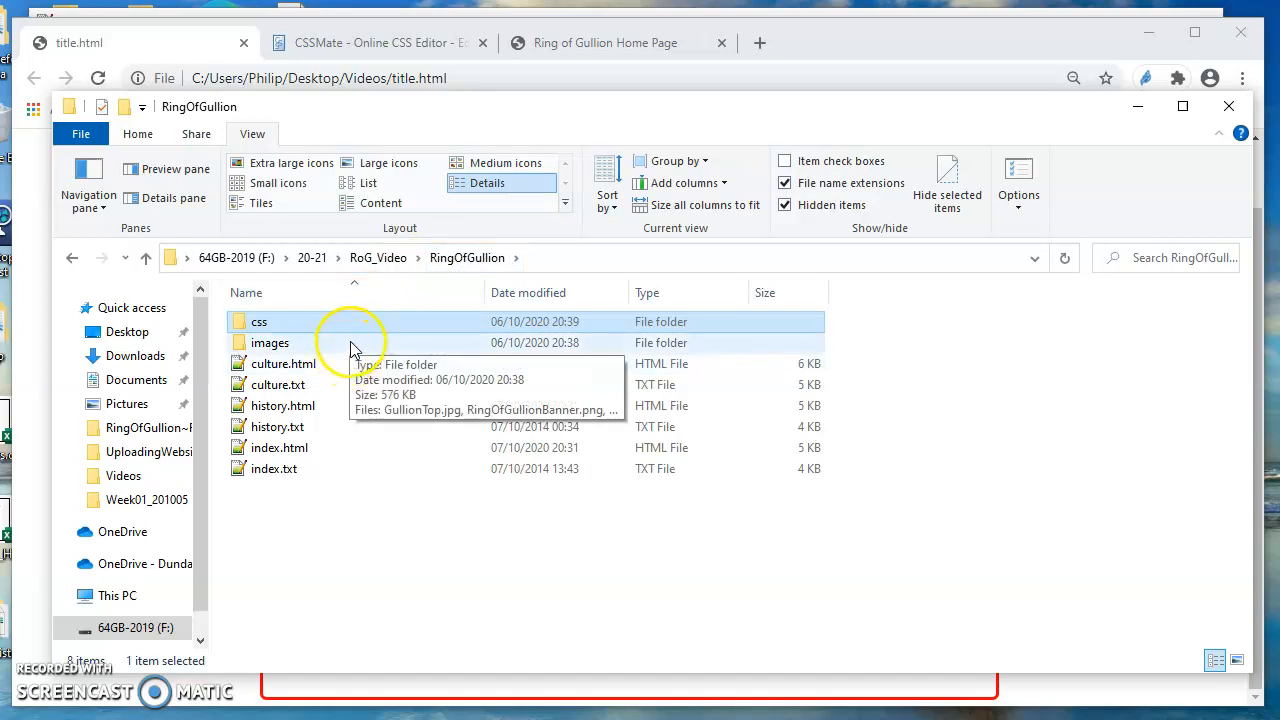
- Show the images folder as extra large thumbnails with RingOfGullionLogo.png selected
click(270, 342)
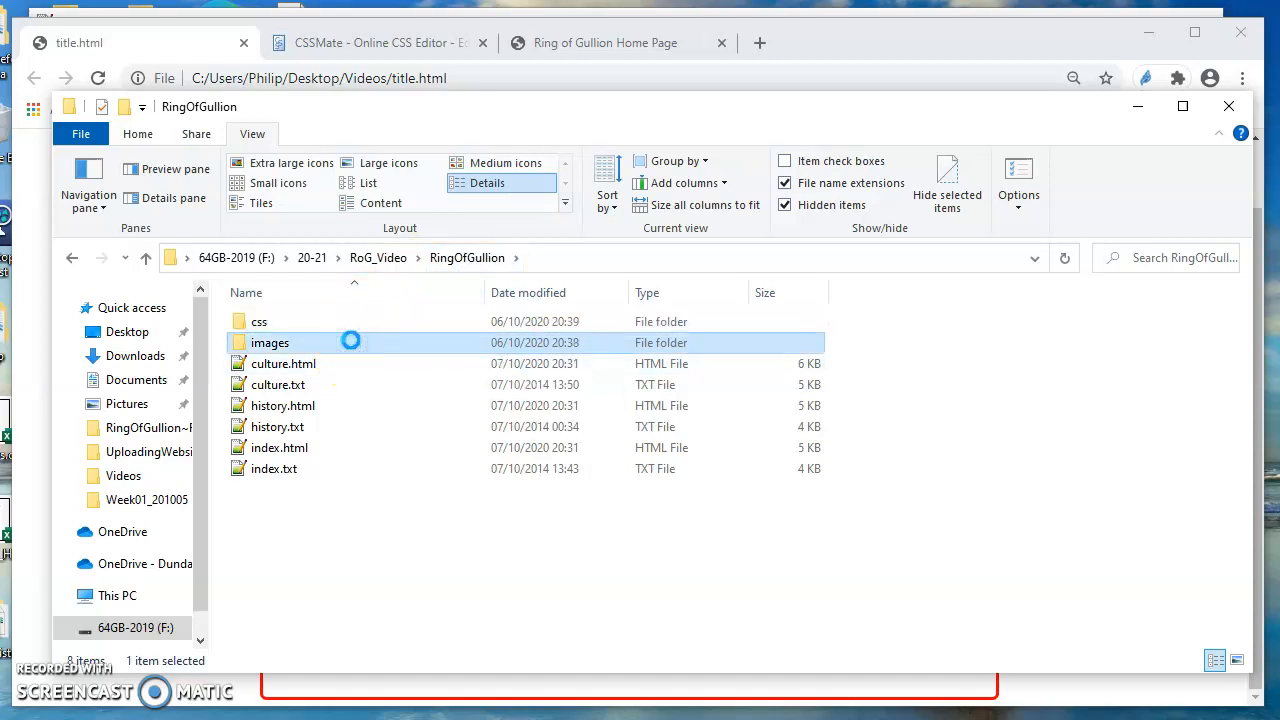
double_click(270, 342)
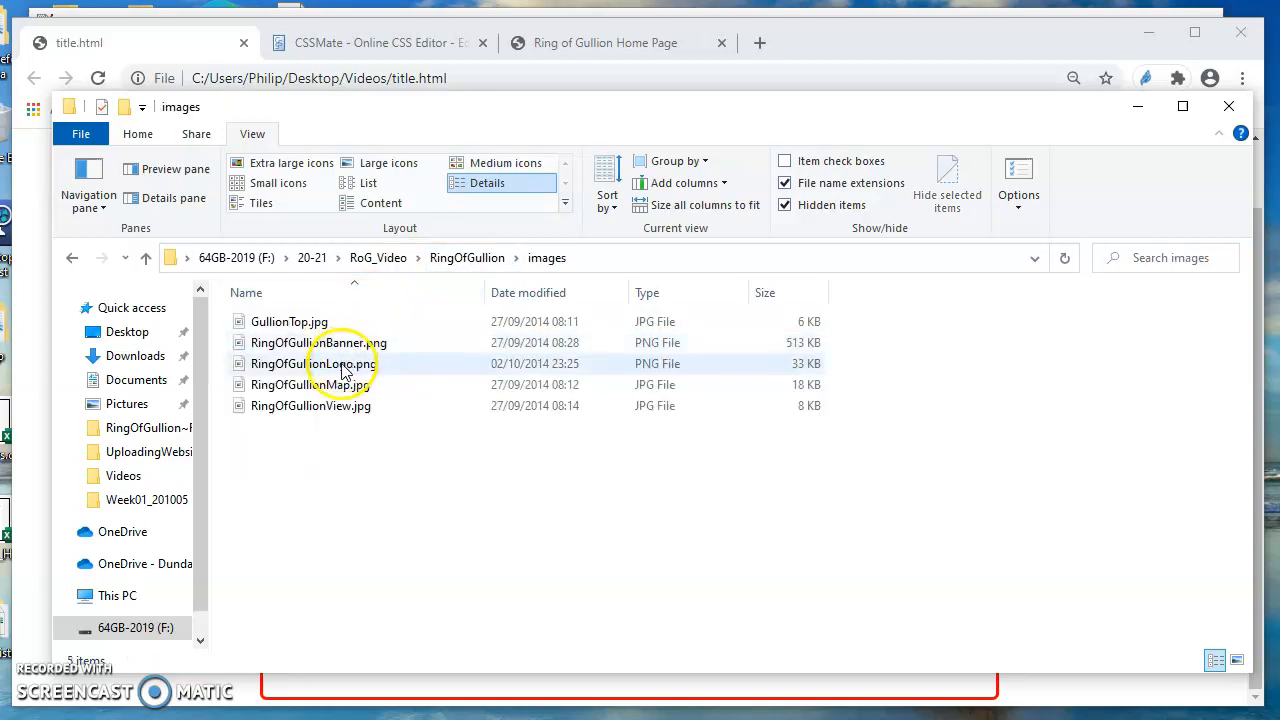
click(312, 364)
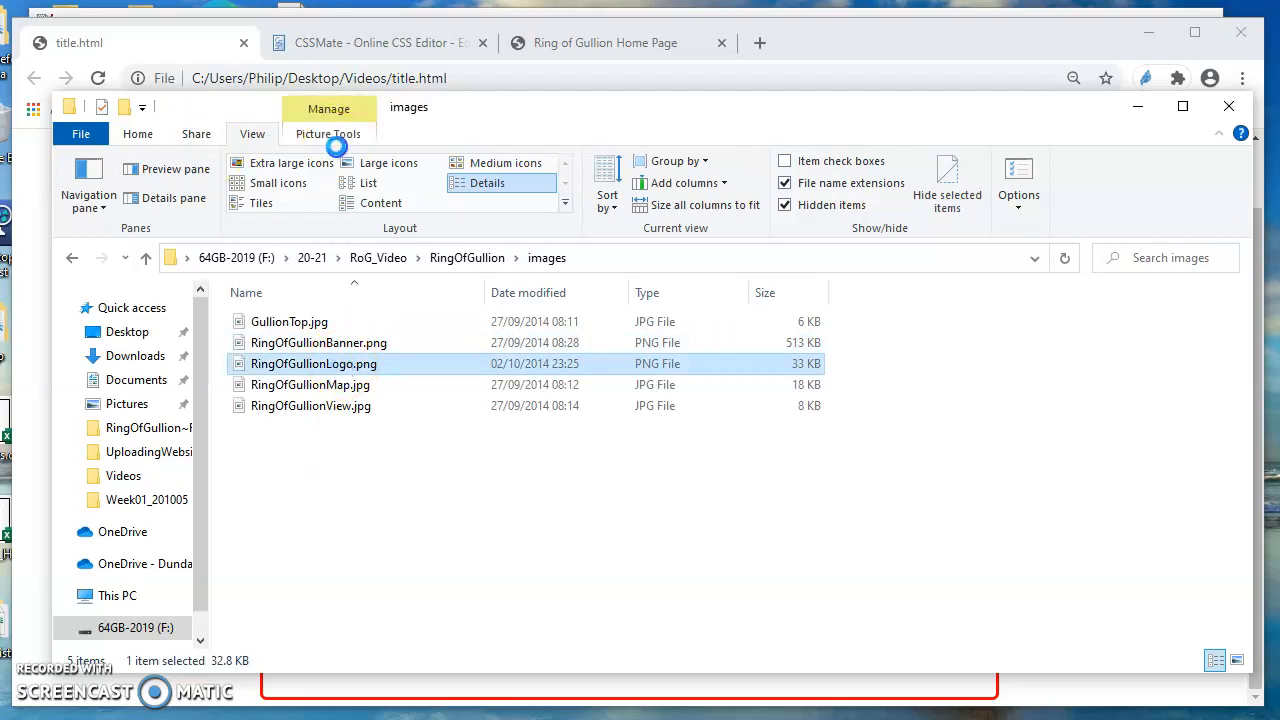
click(292, 162)
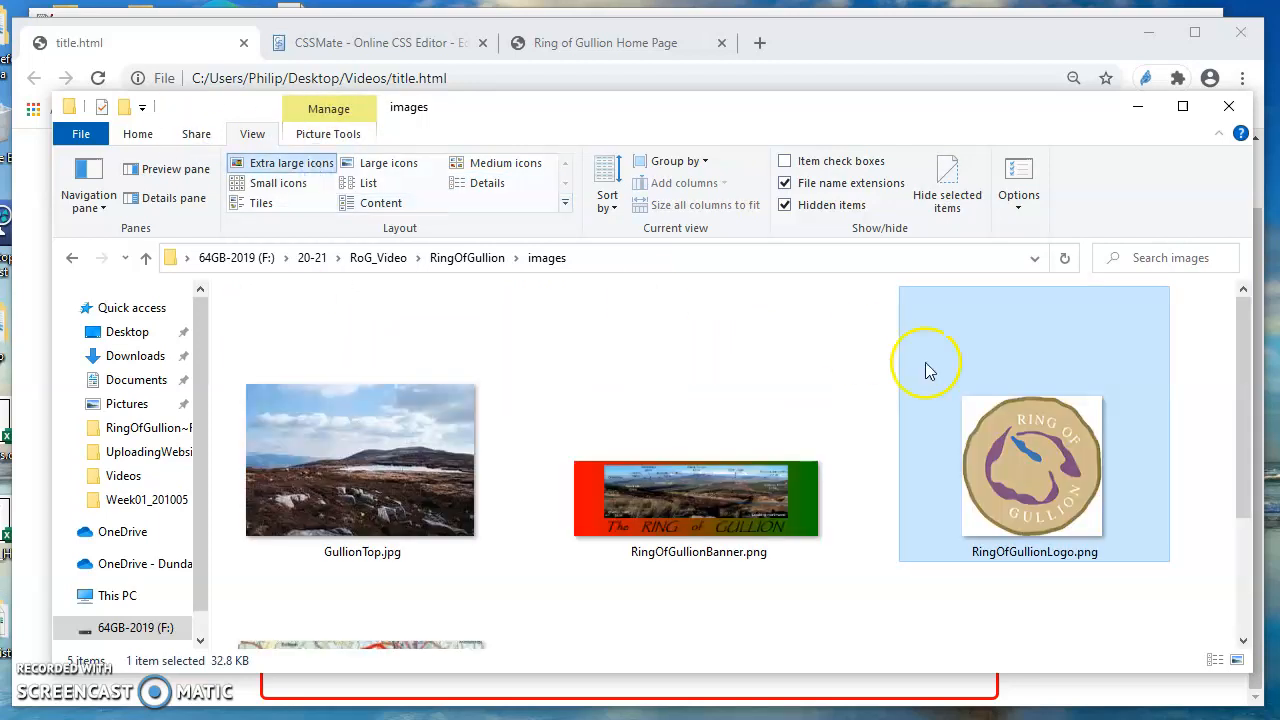
mouse_move(956, 418)
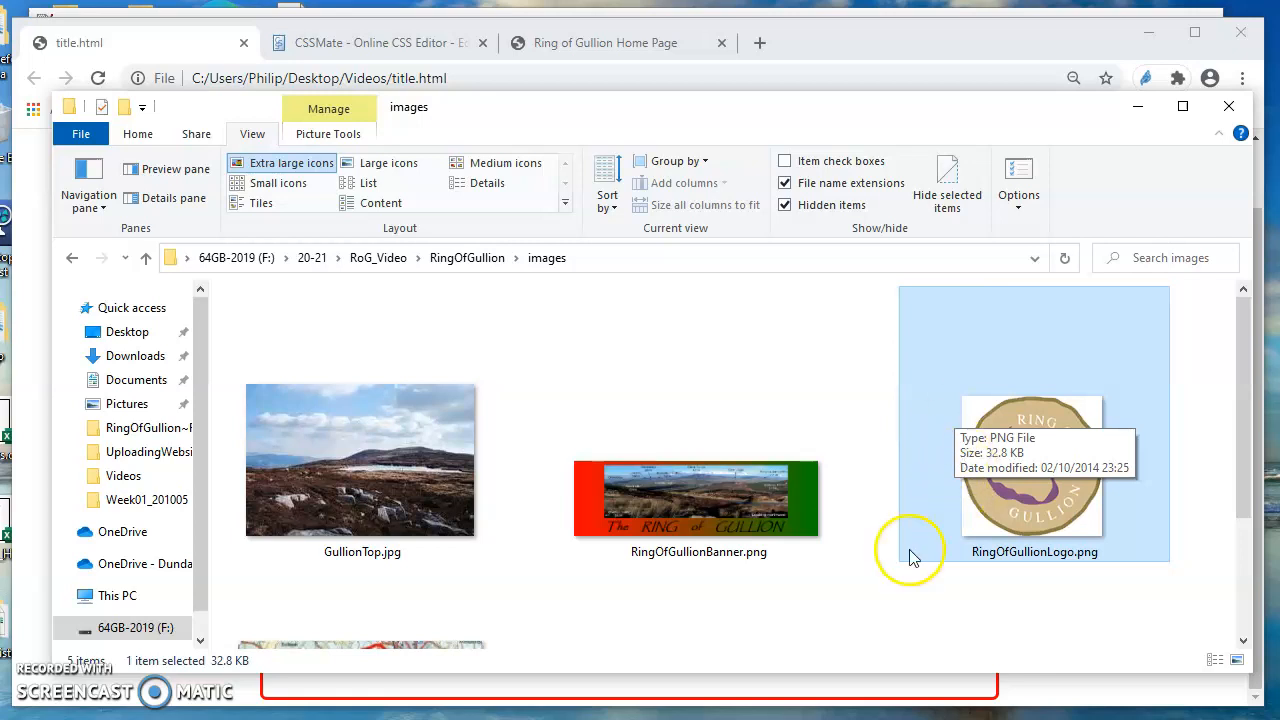
mouse_move(910, 556)
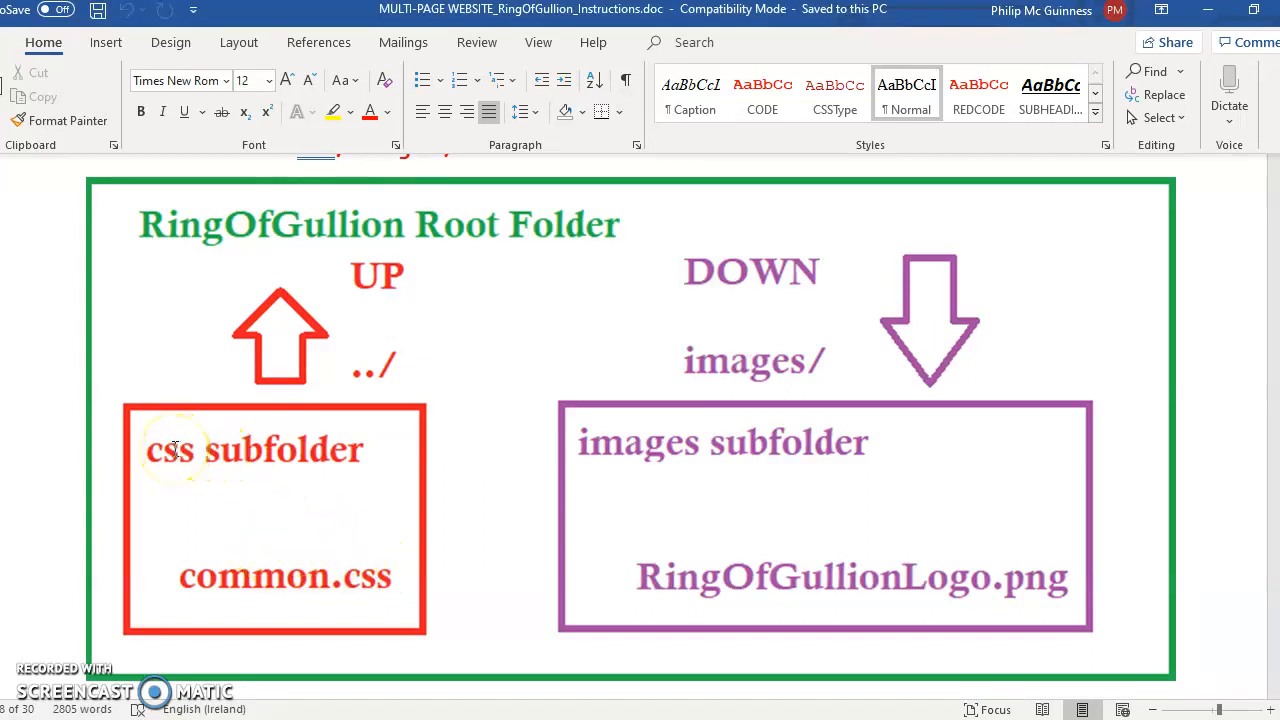
mouse_move(680, 576)
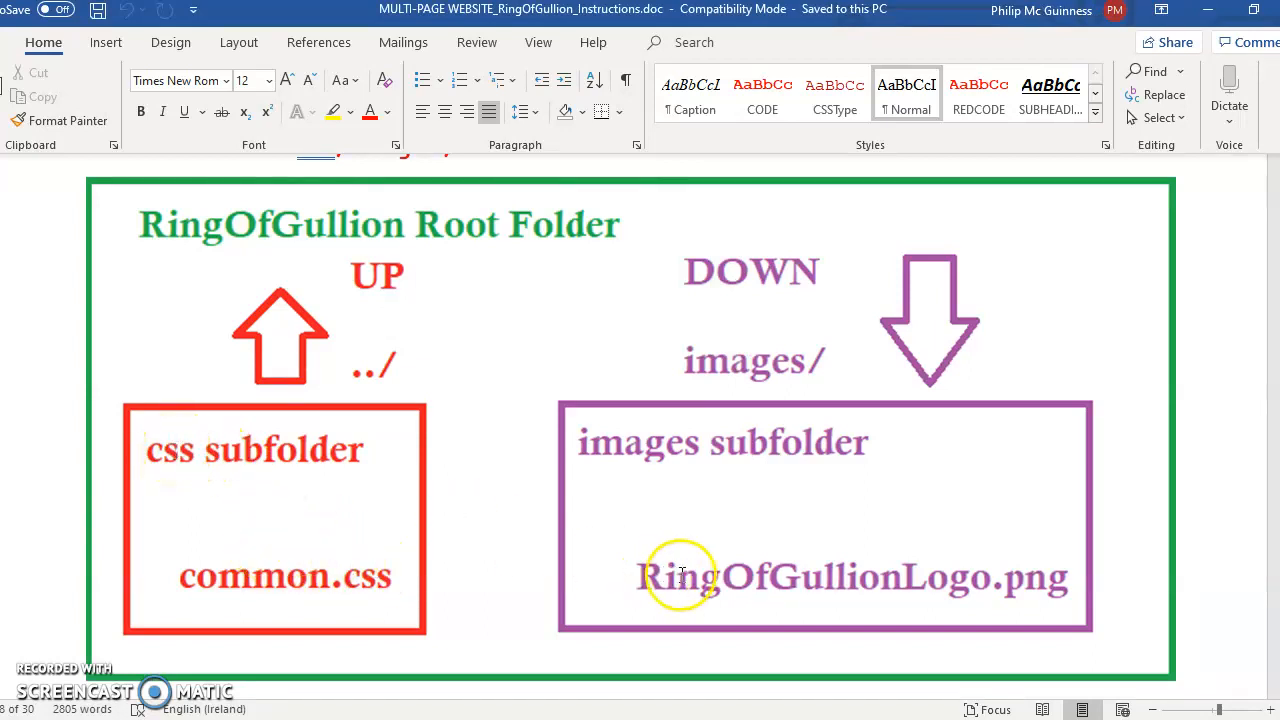
mouse_move(196, 478)
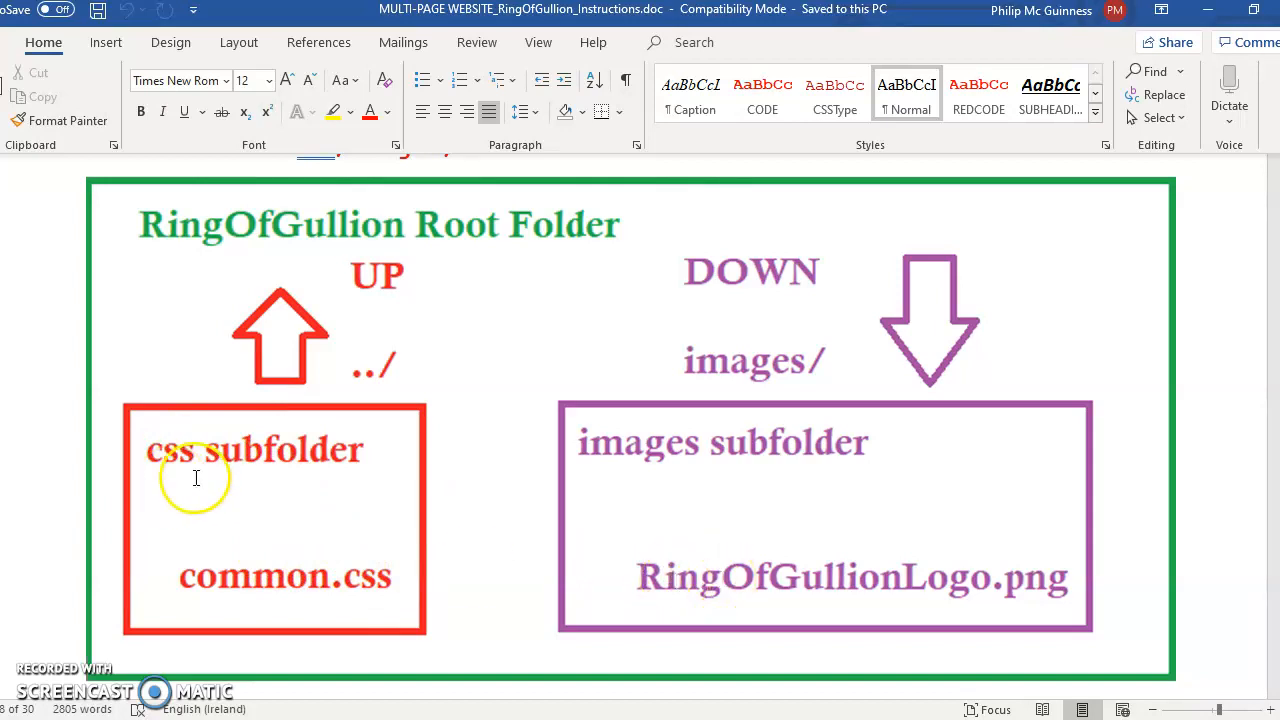
mouse_move(696, 432)
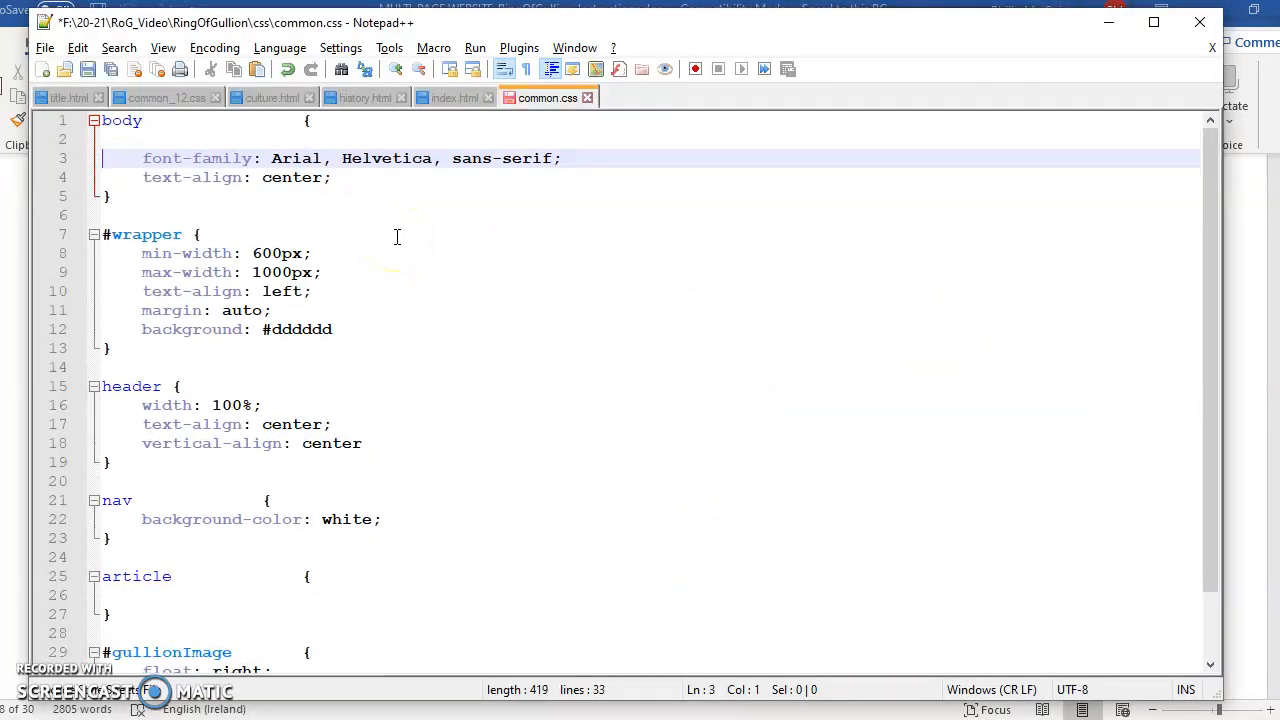
- Add background-image: url(../images/RingOfgullionLogo.png) to the body rule of common.css
text(back)
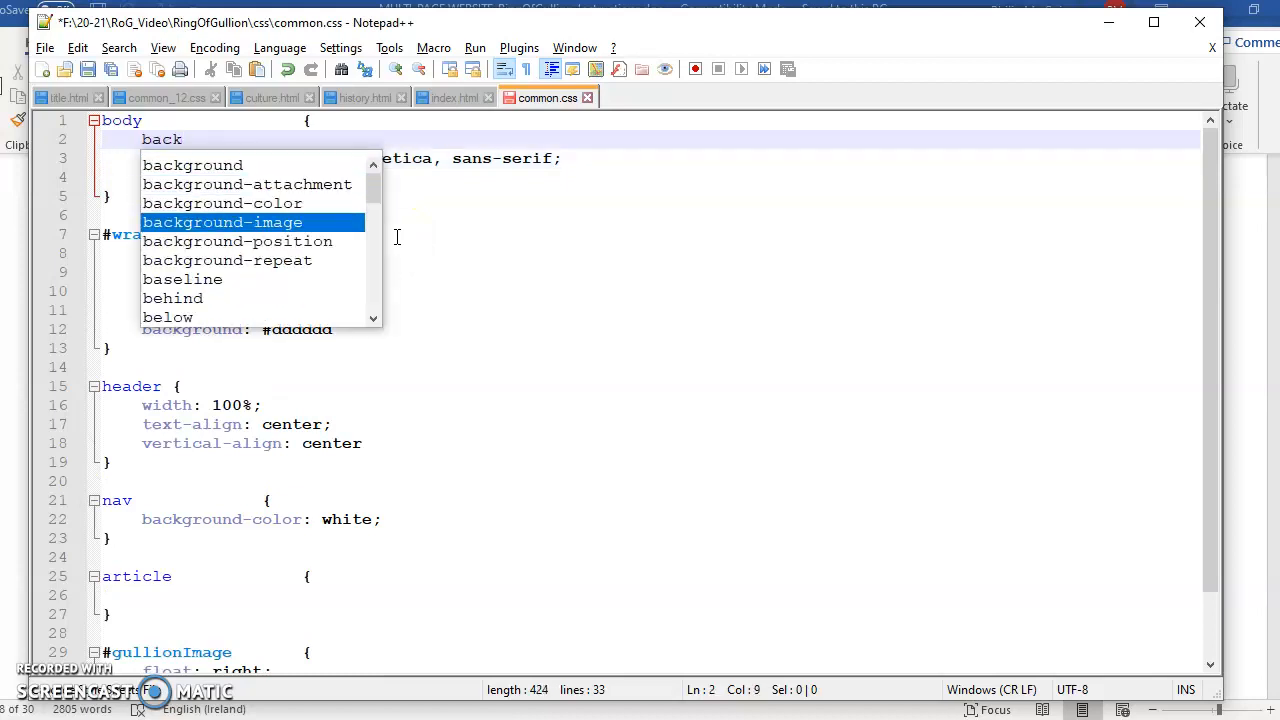
key(Enter)
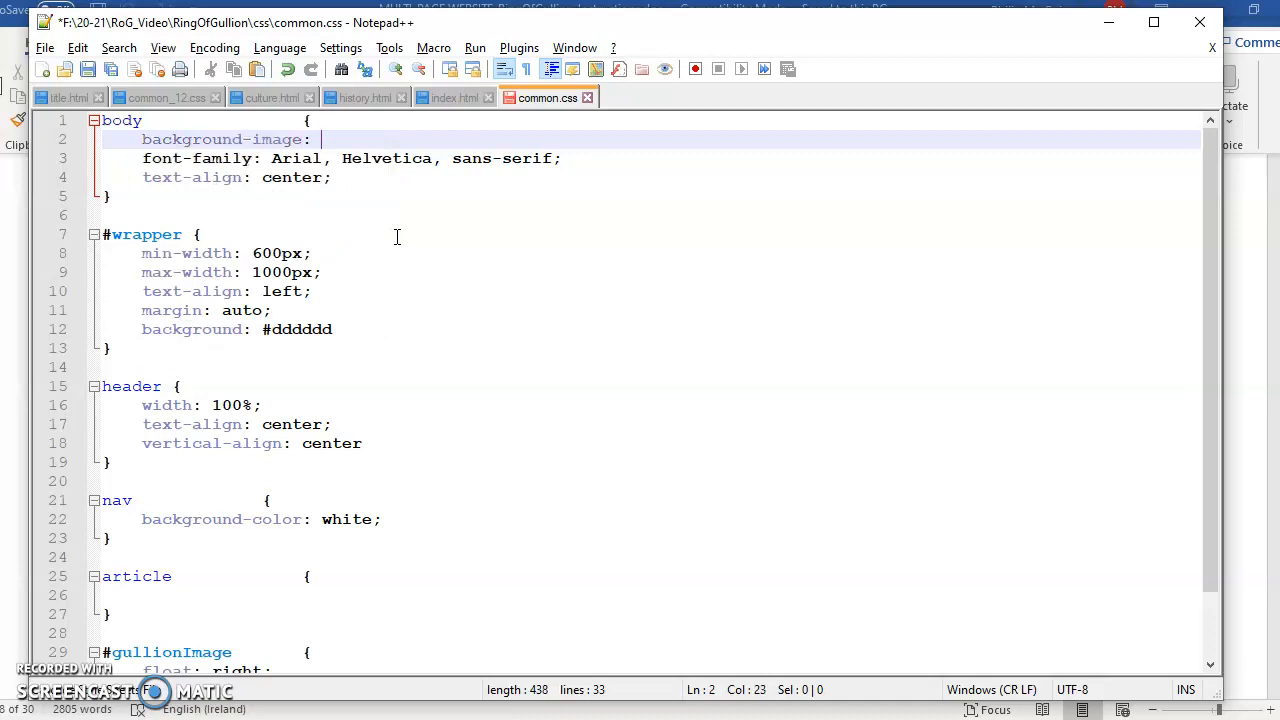
text(url)
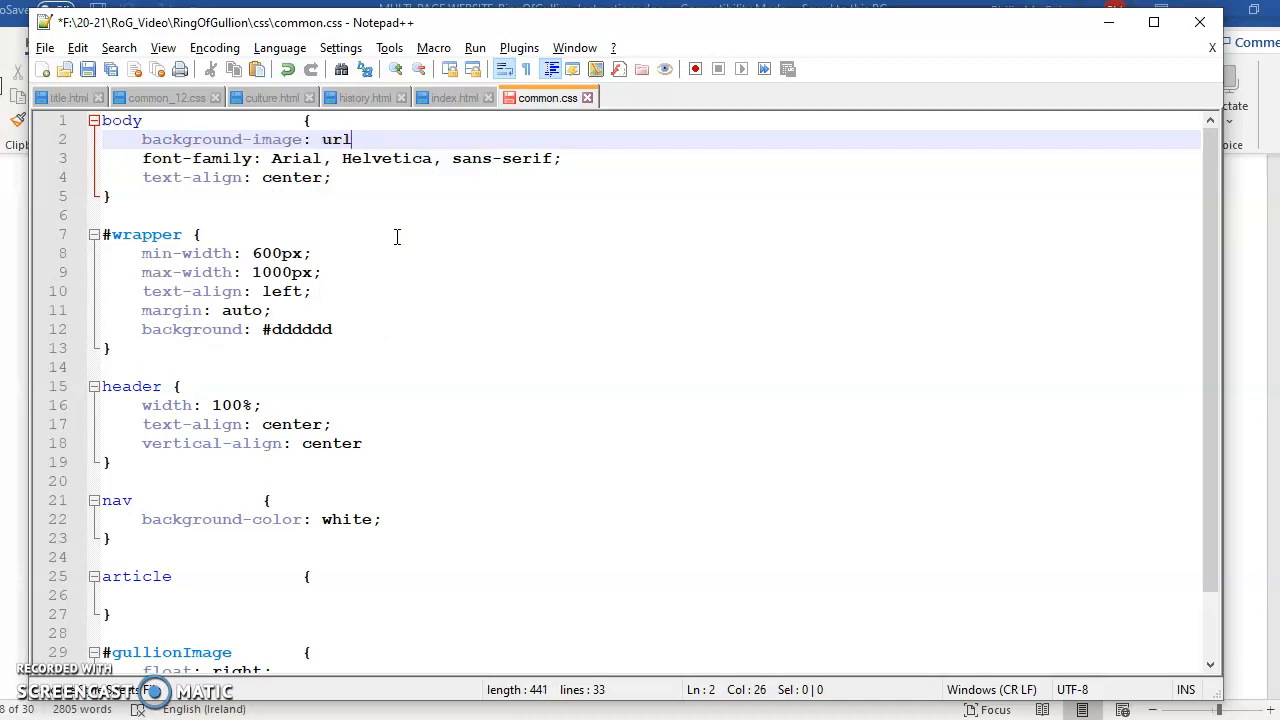
text(())
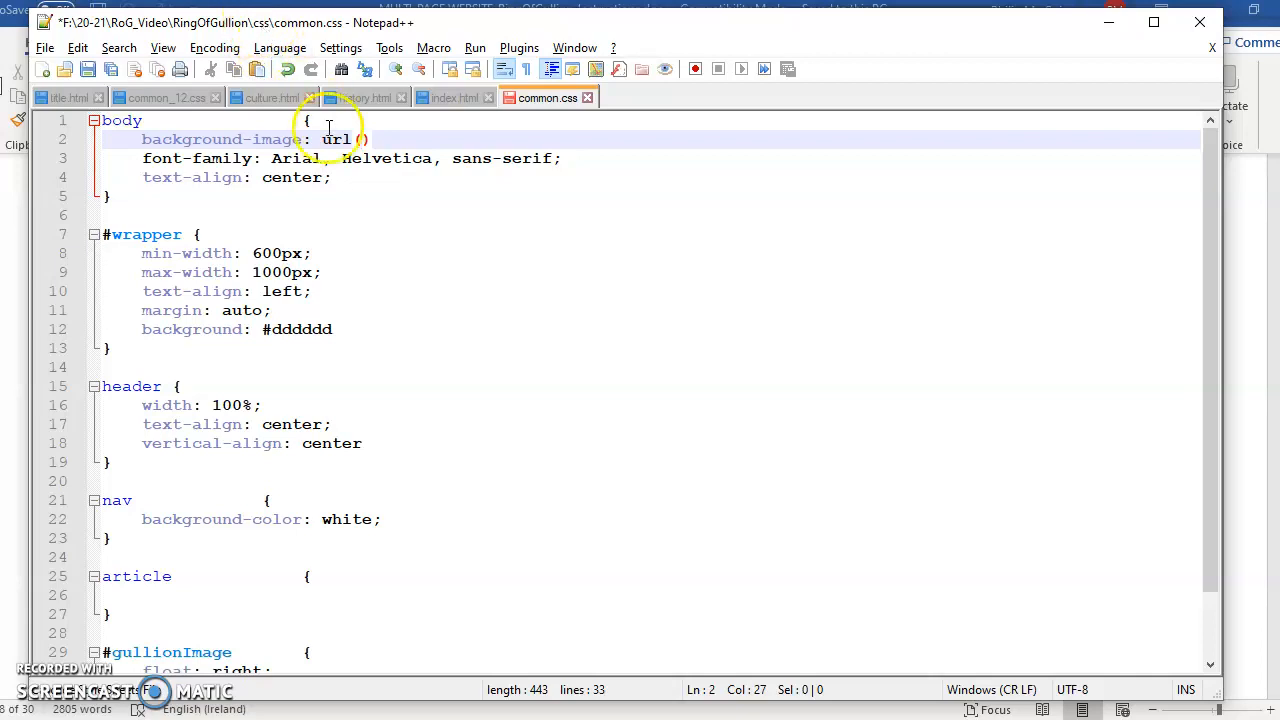
text(../)
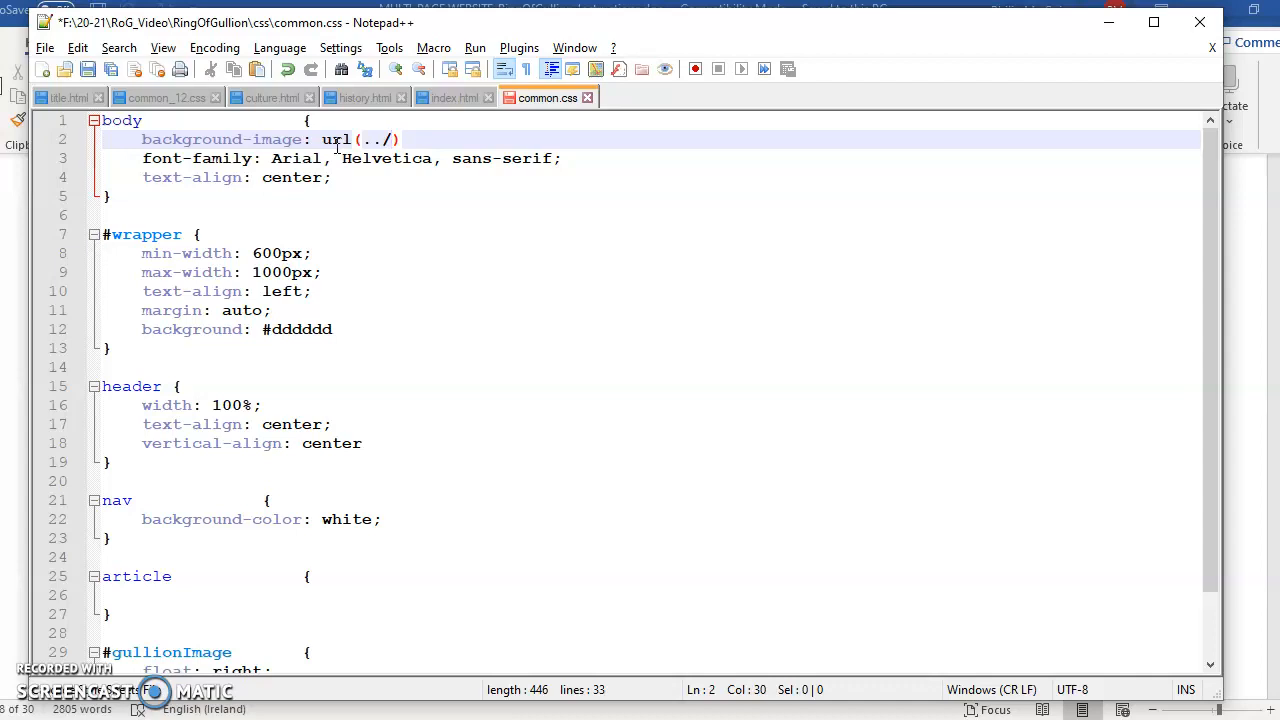
text(images)
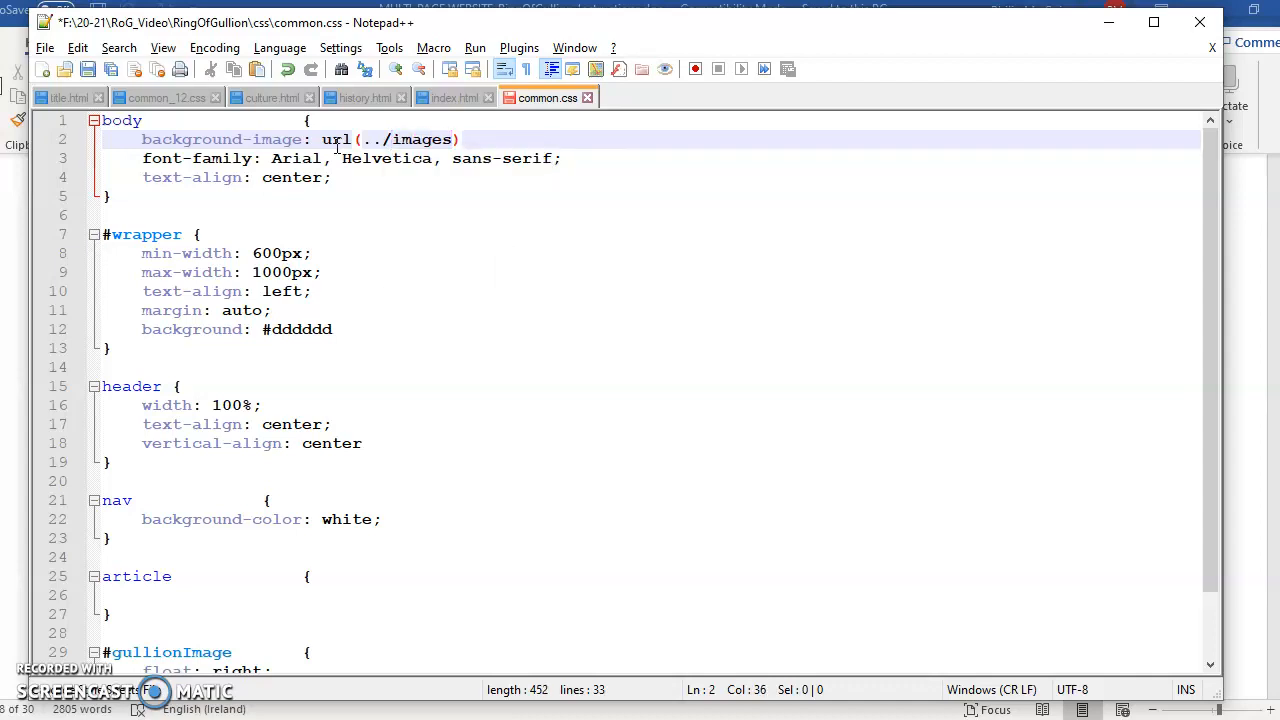
text(/)
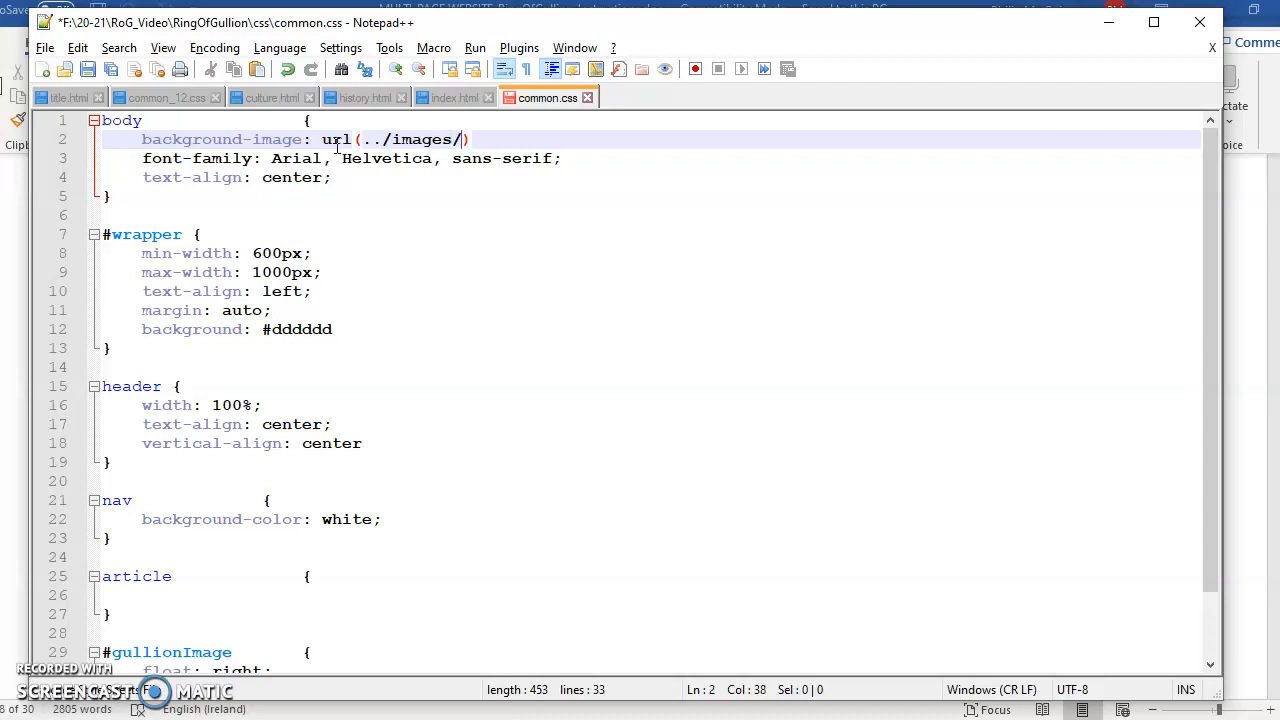
text(RingOf)
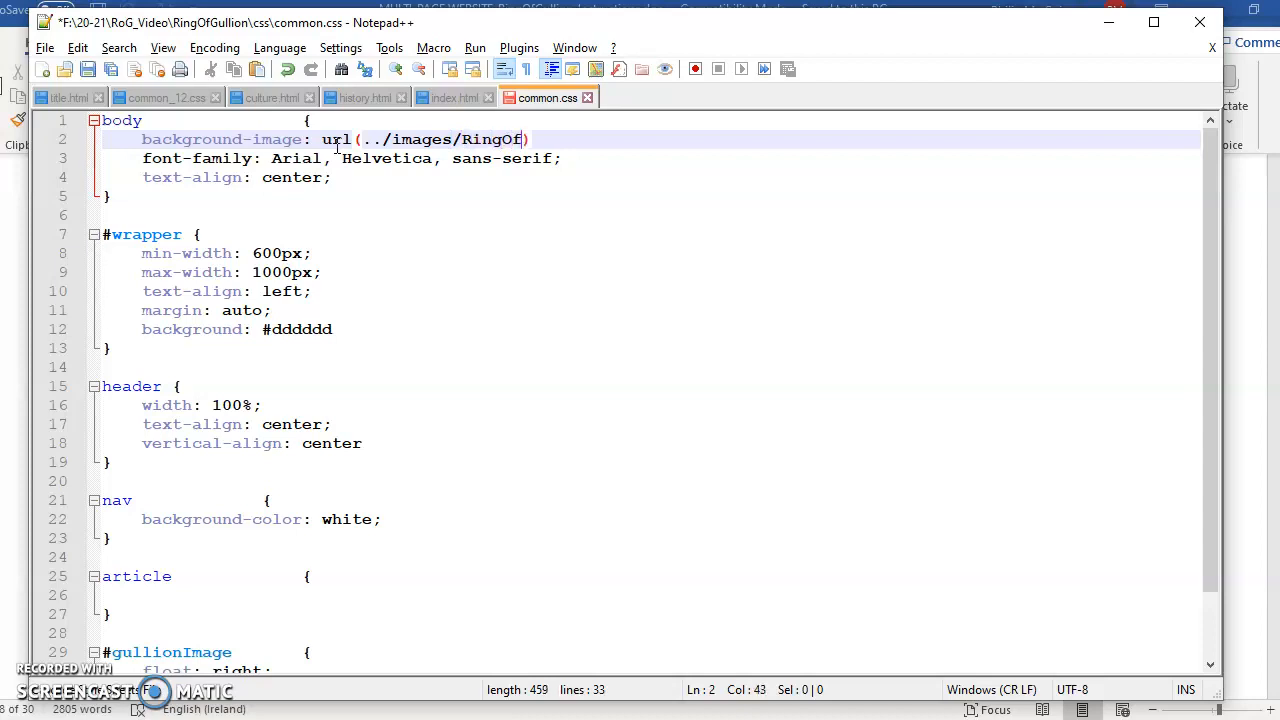
text(gullion)
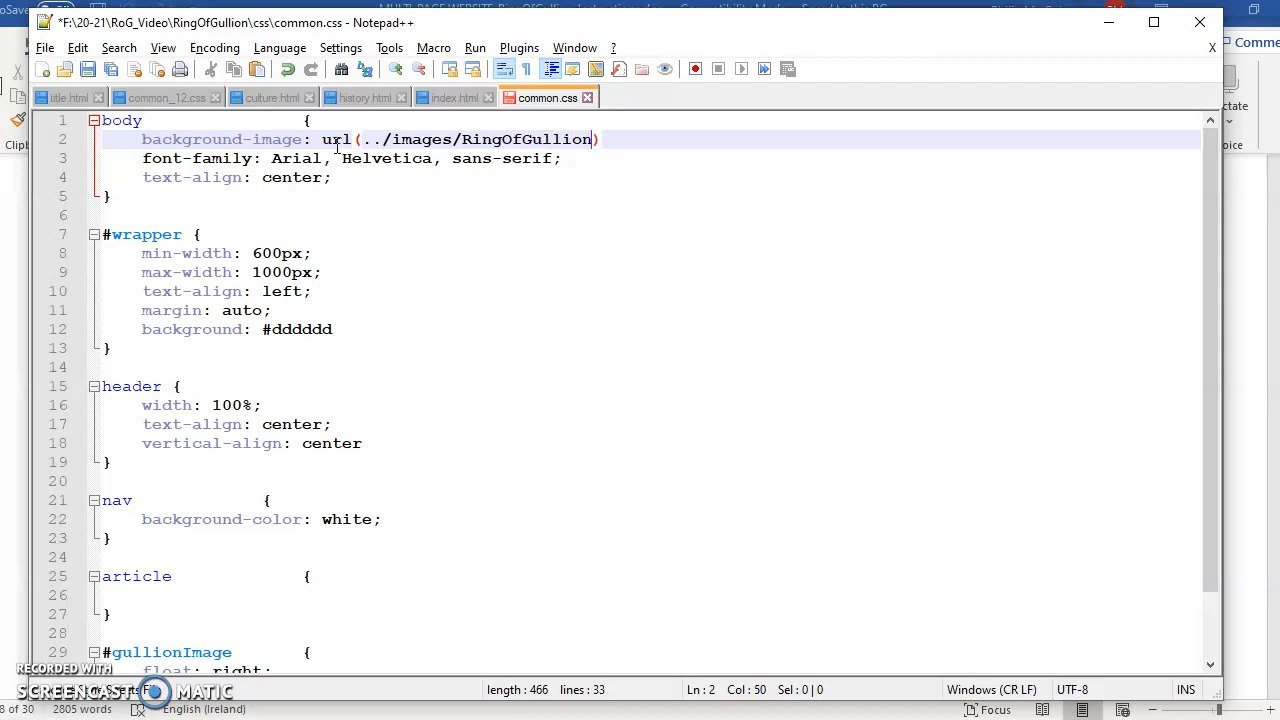
text(Logo.)
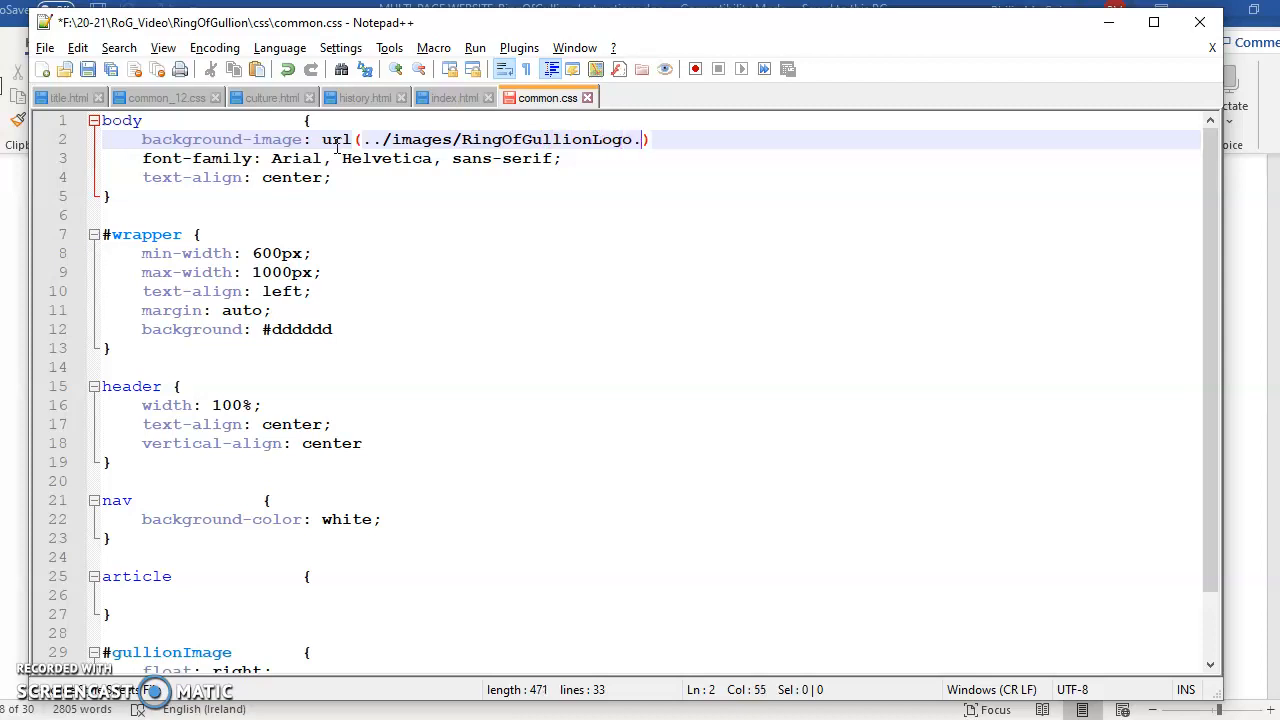
text(pn)
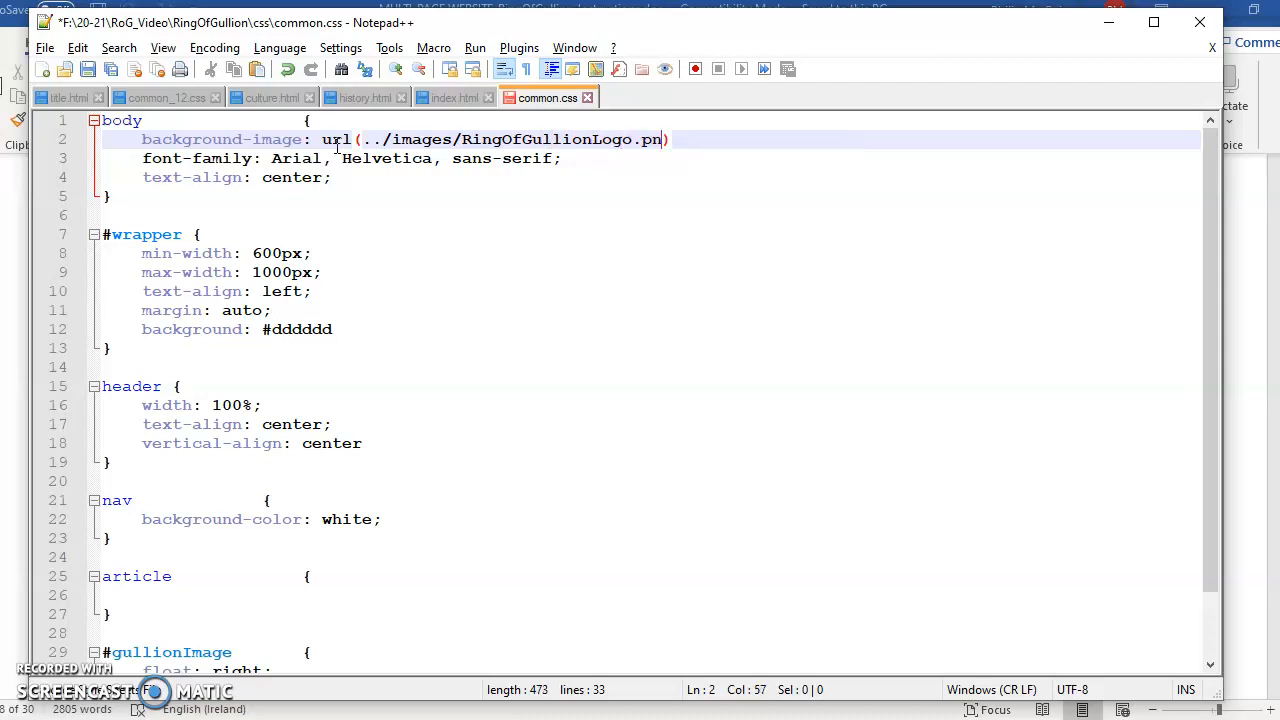
text(g)
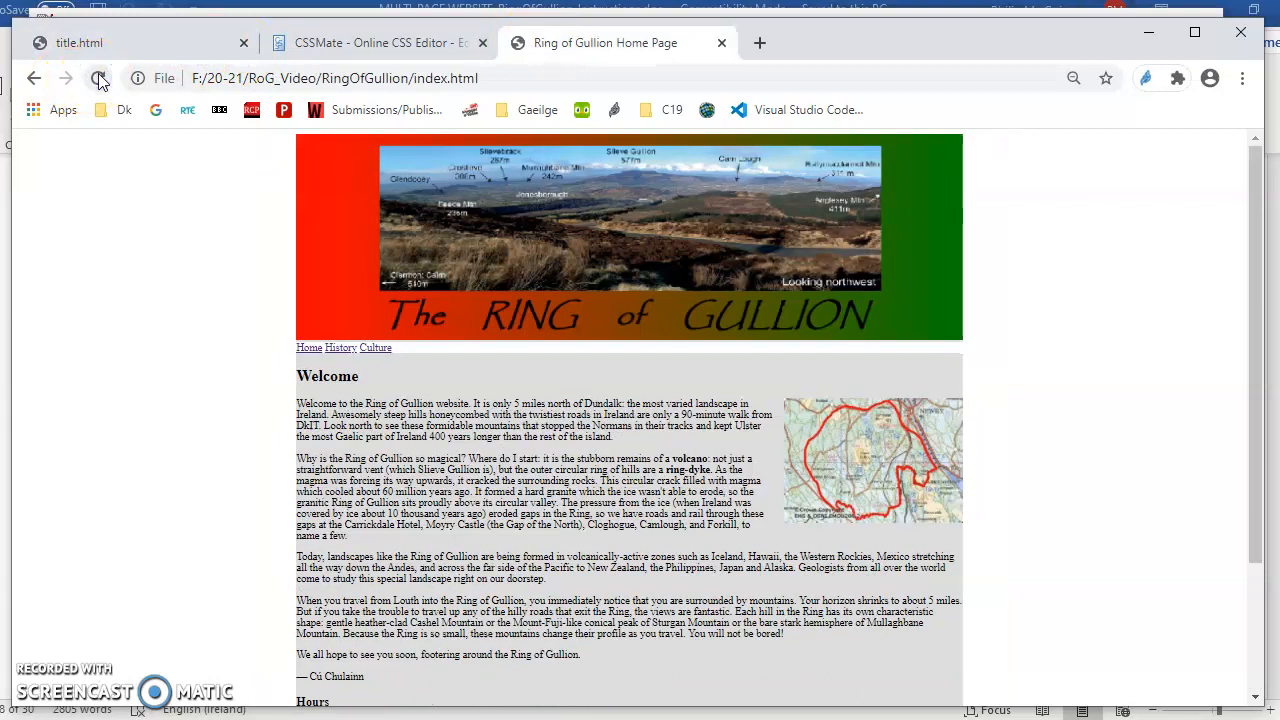
- Reload the Ring of Gullion home page in Chrome to pick up the stylesheet
key(alt+tab)
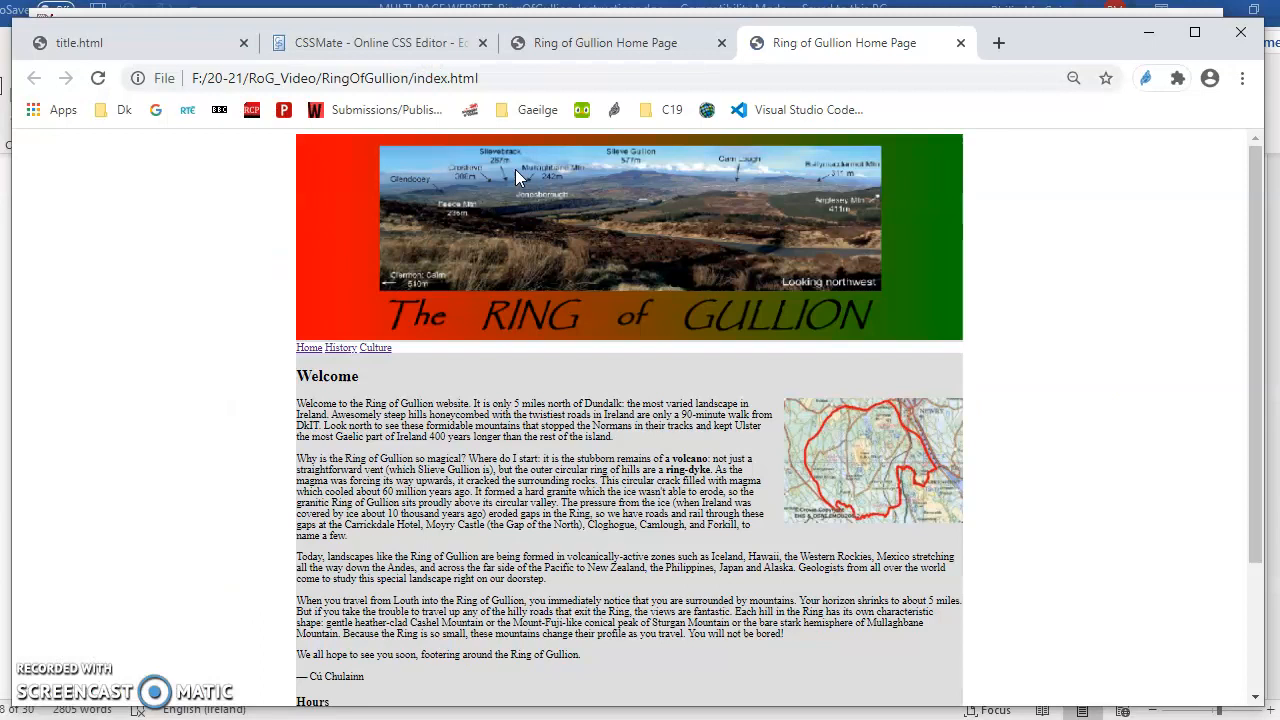
right_click(184, 268)
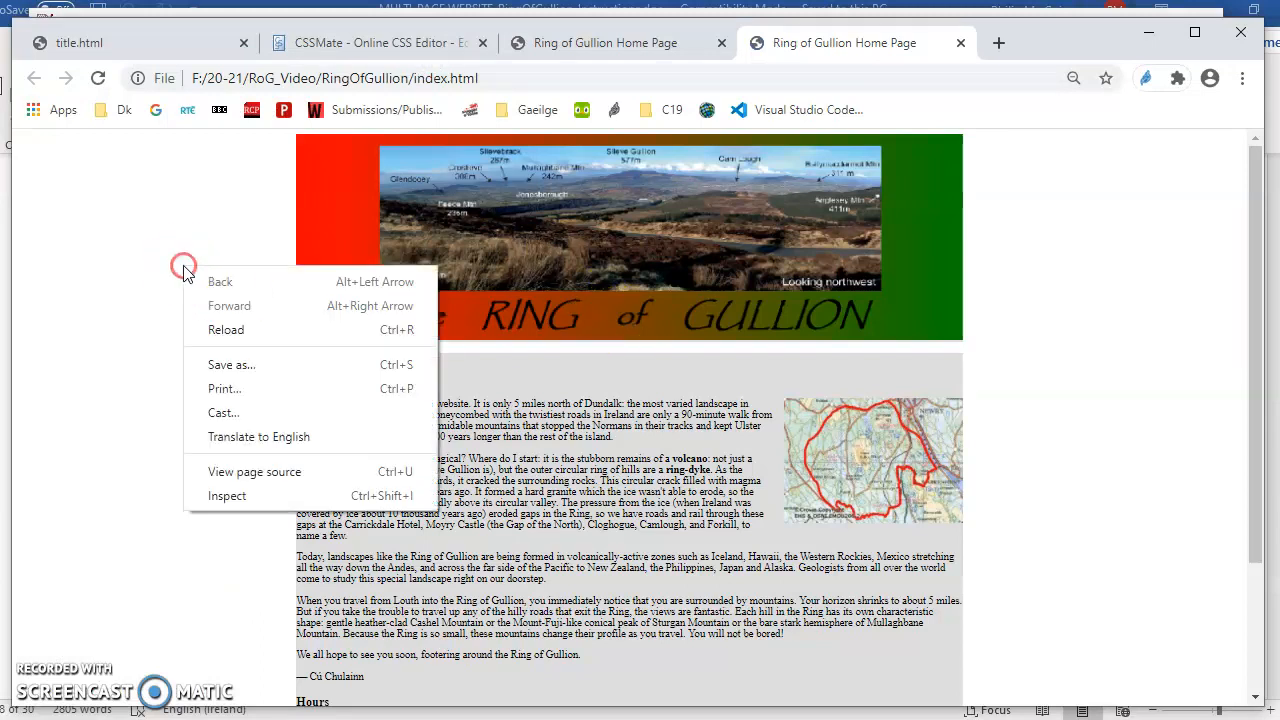
click(254, 472)
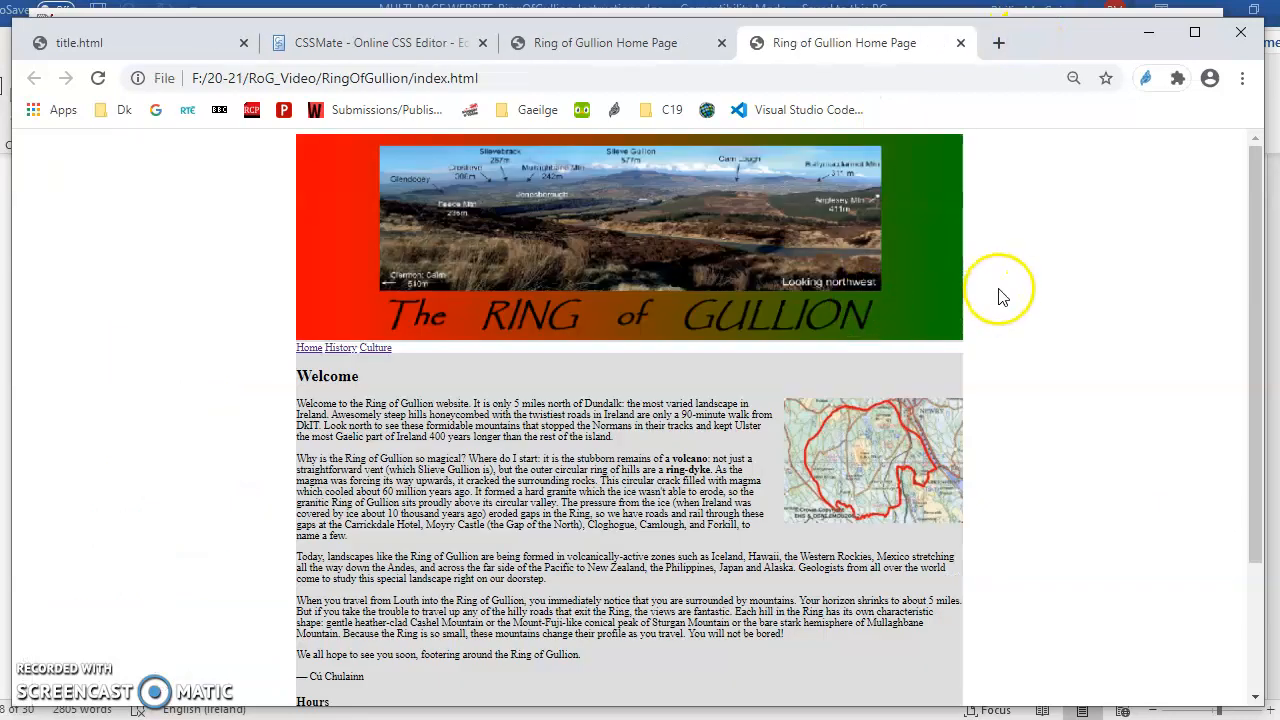
- Inspect the body styles in DevTools, then return to the code editor
right_click(1004, 296)
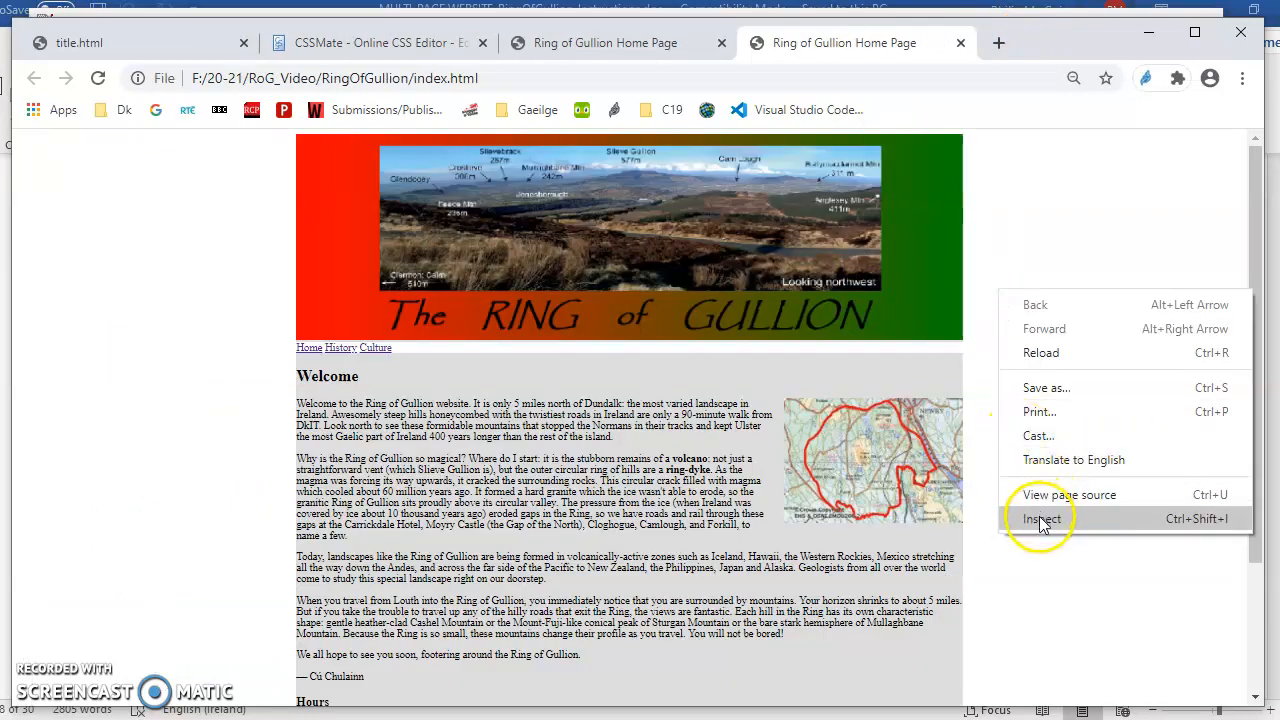
click(1044, 518)
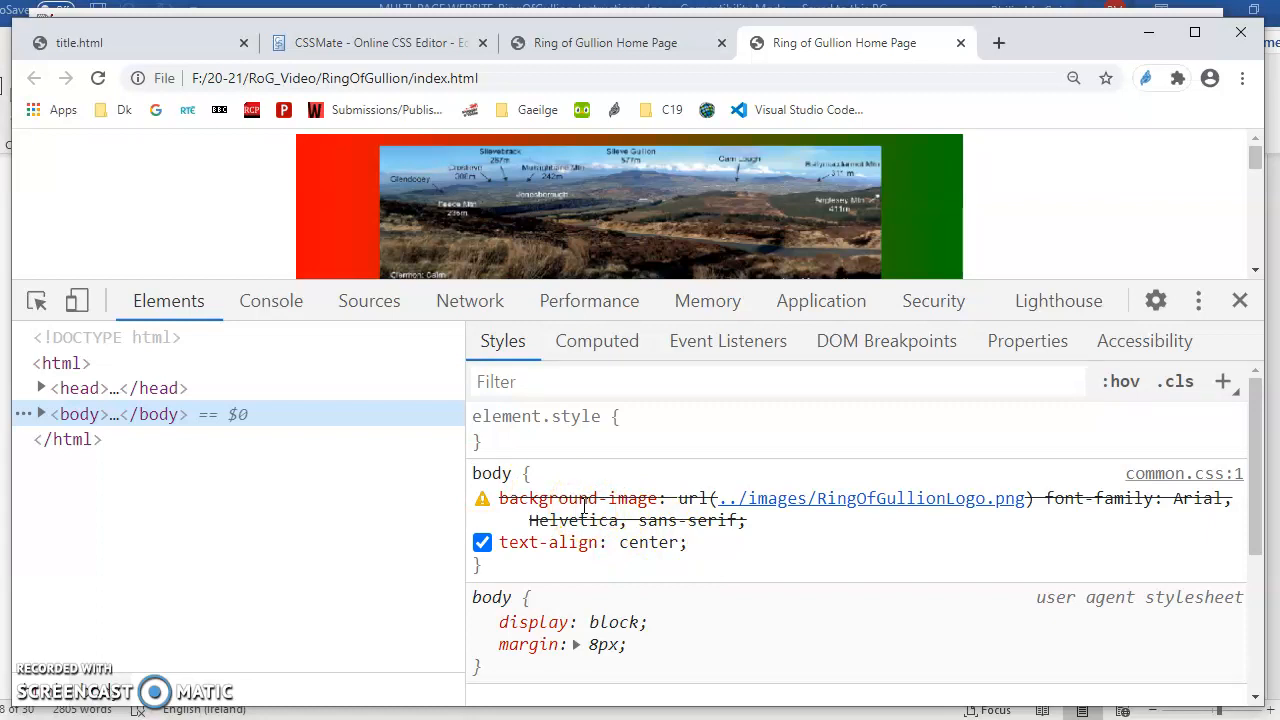
mouse_move(1056, 550)
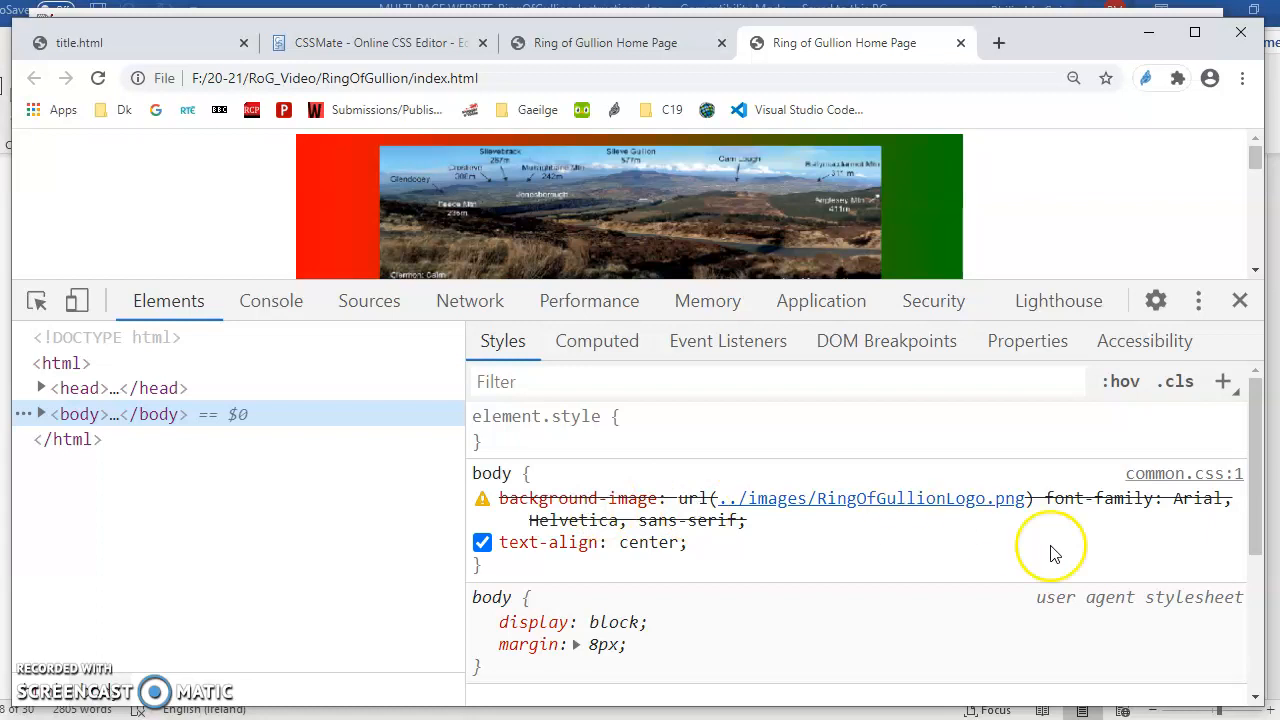
mouse_move(1164, 500)
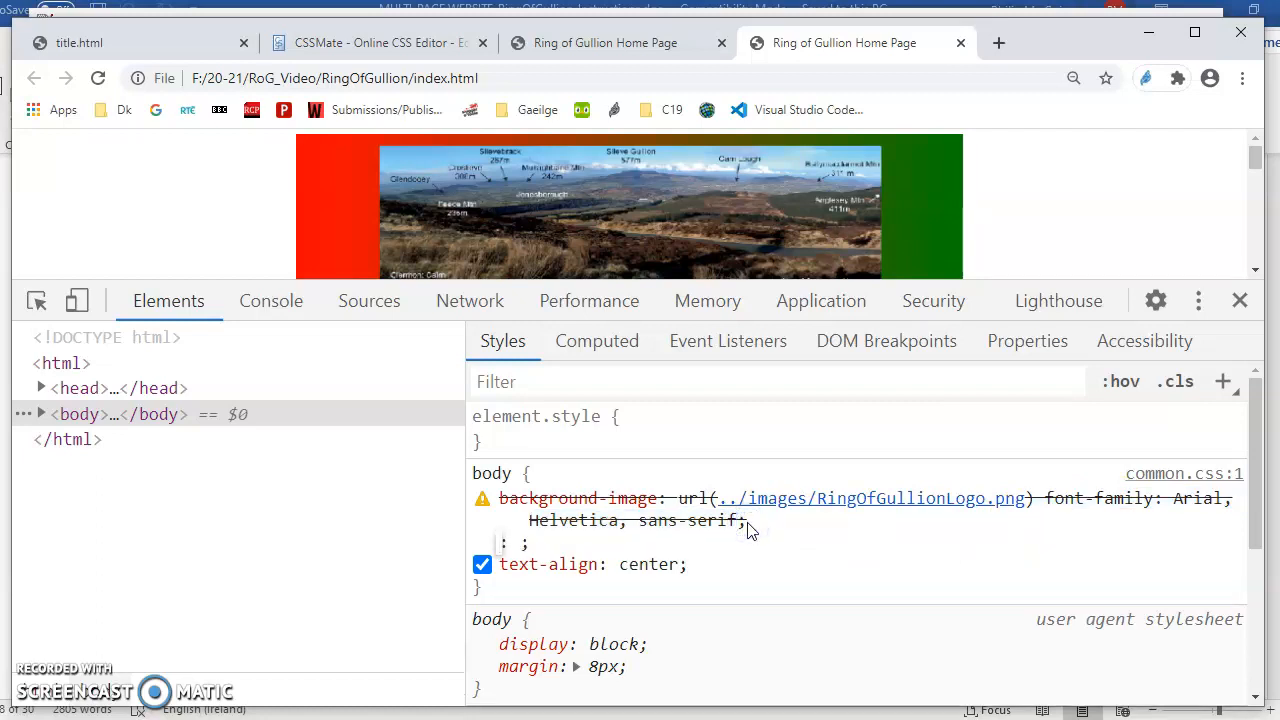
click(484, 564)
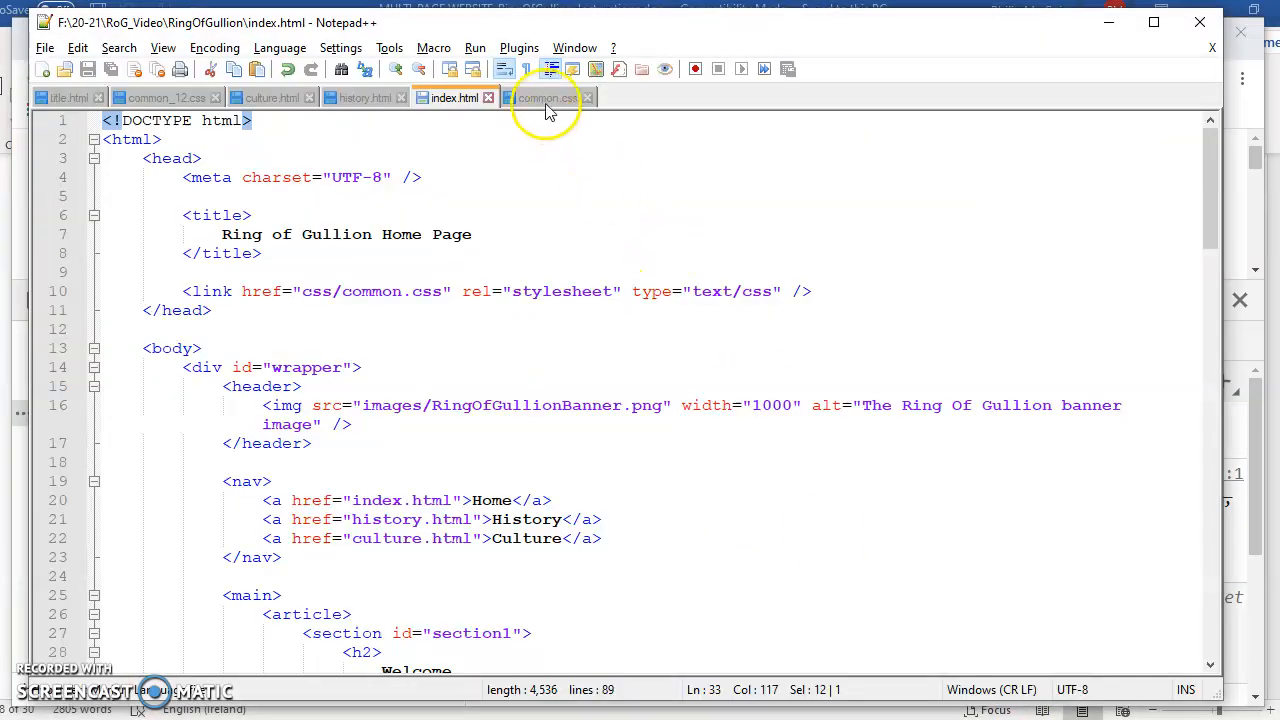
- End the background-image declaration with a semicolon in common.css and save
click(548, 96)
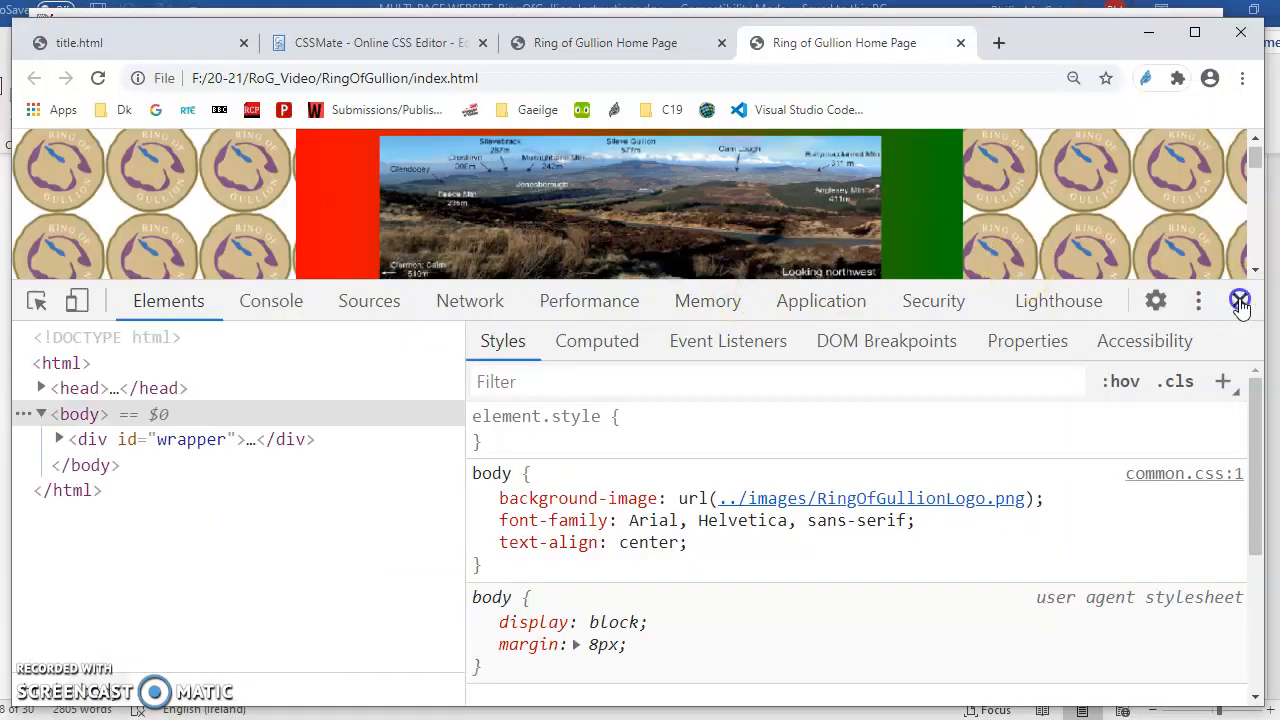
- Close DevTools to view the tiled logo background on the home page
click(1240, 300)
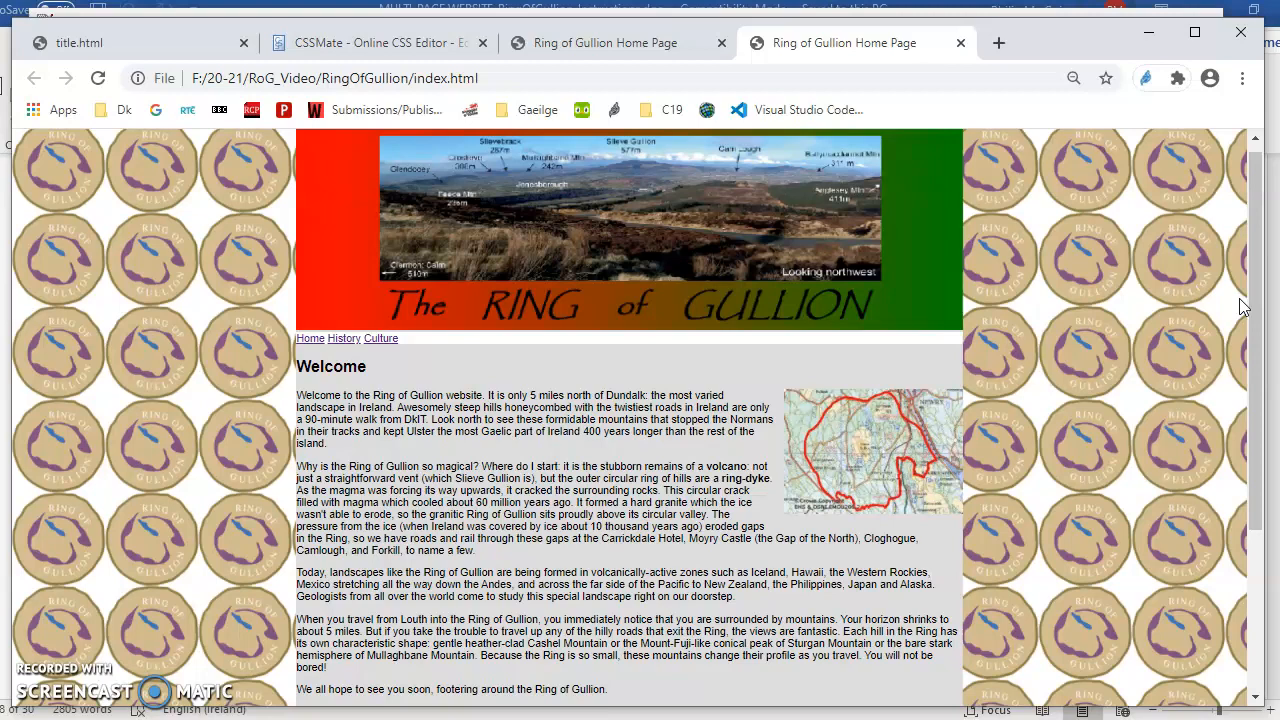
- Zoom the page out to 25% to see the logo tiling across the background
click(1072, 78)
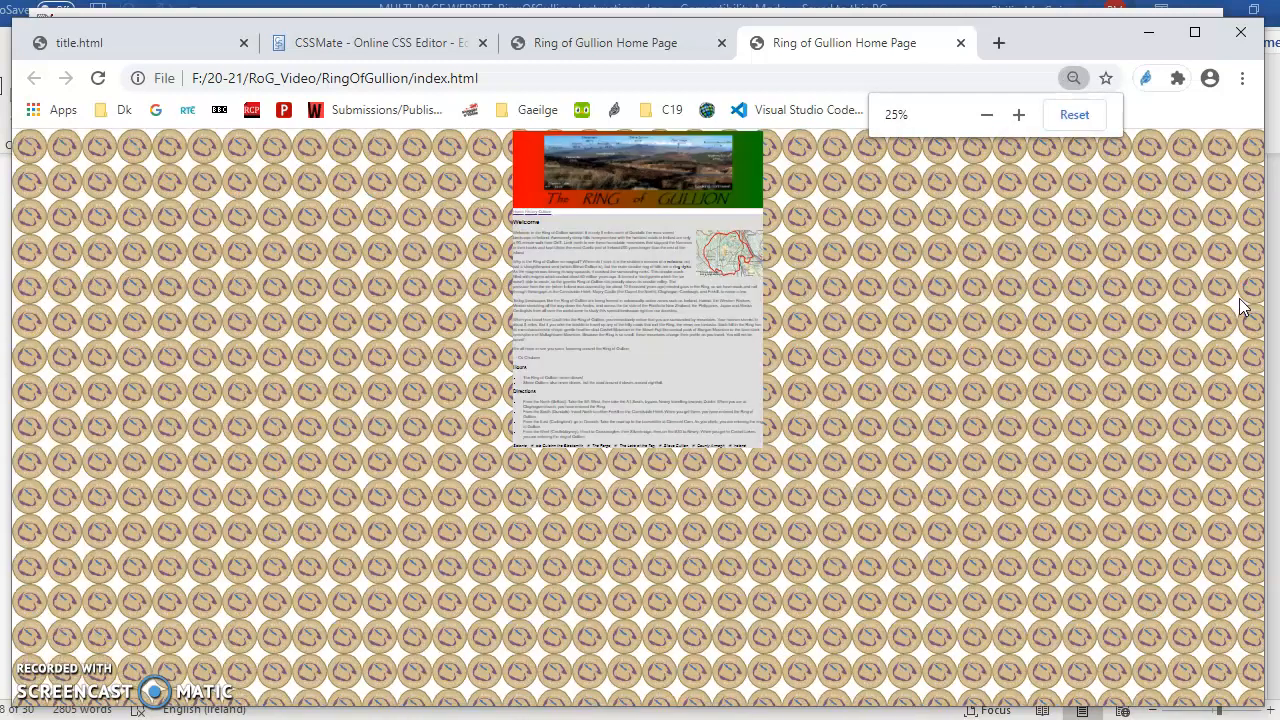
click(1018, 114)
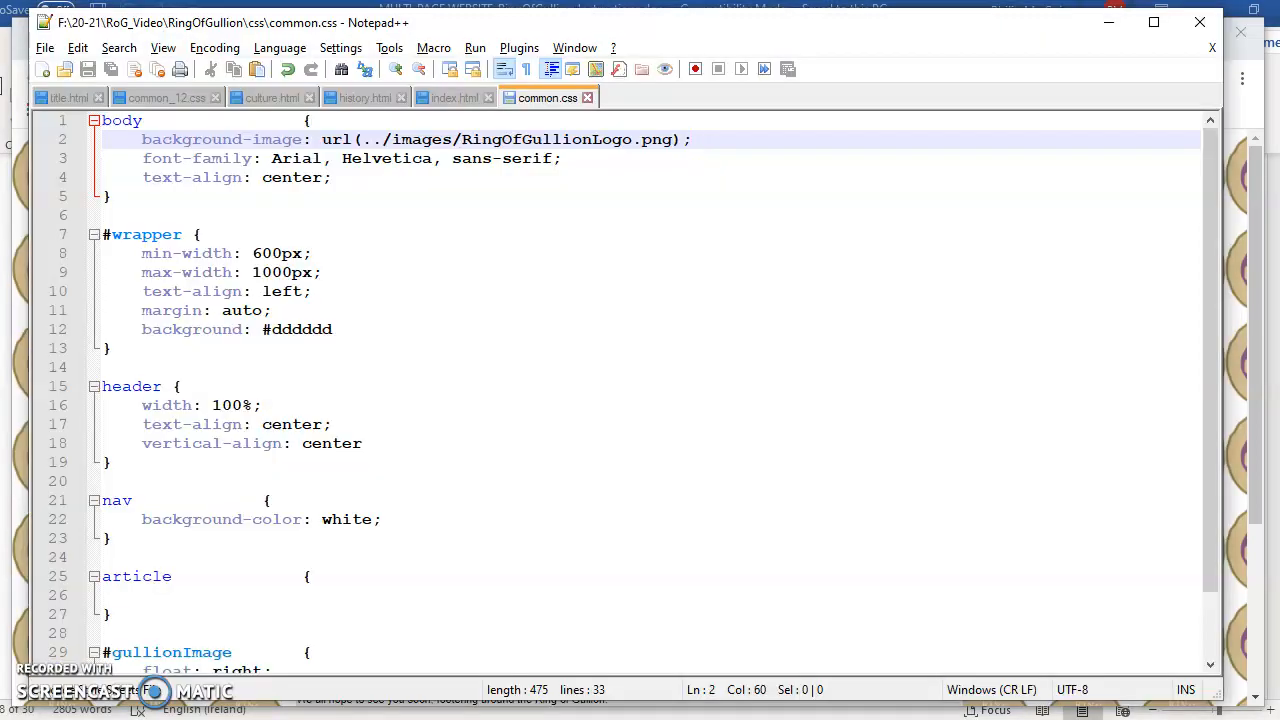
- Select the RingOfGullionBanner.png image tag in index.html
click(452, 96)
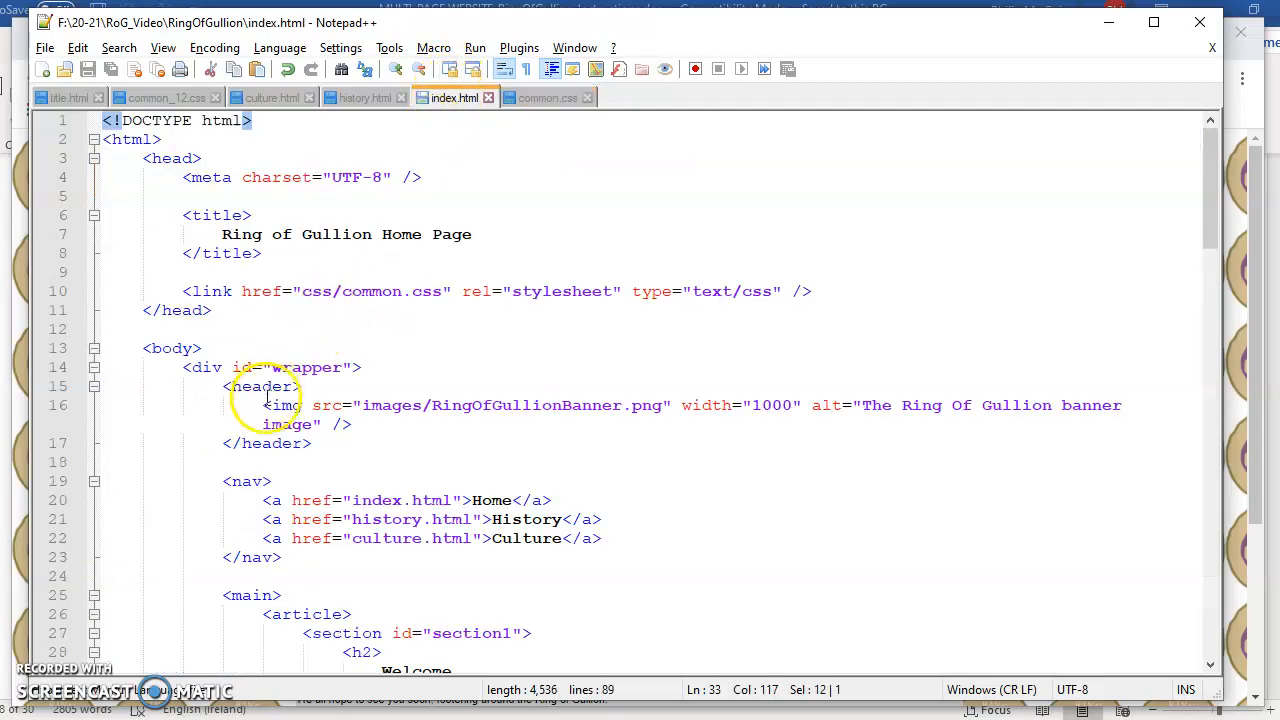
drag(262, 404, 672, 404)
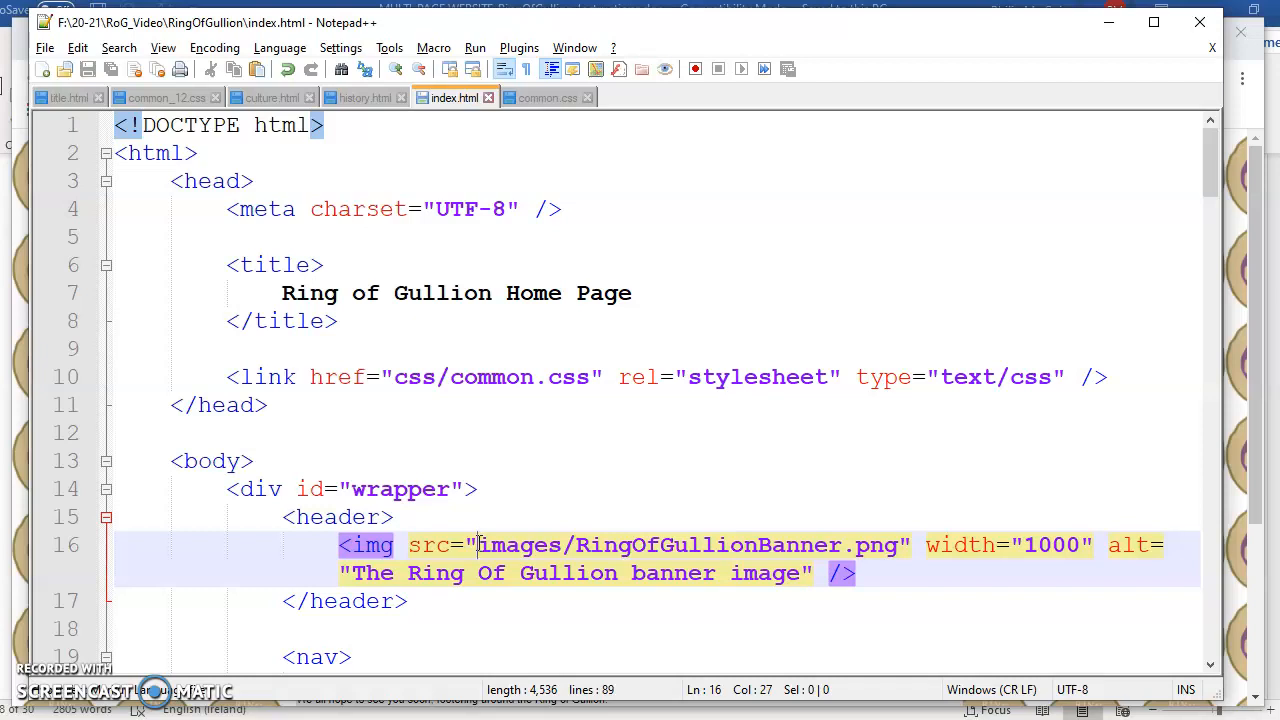
text(C:)
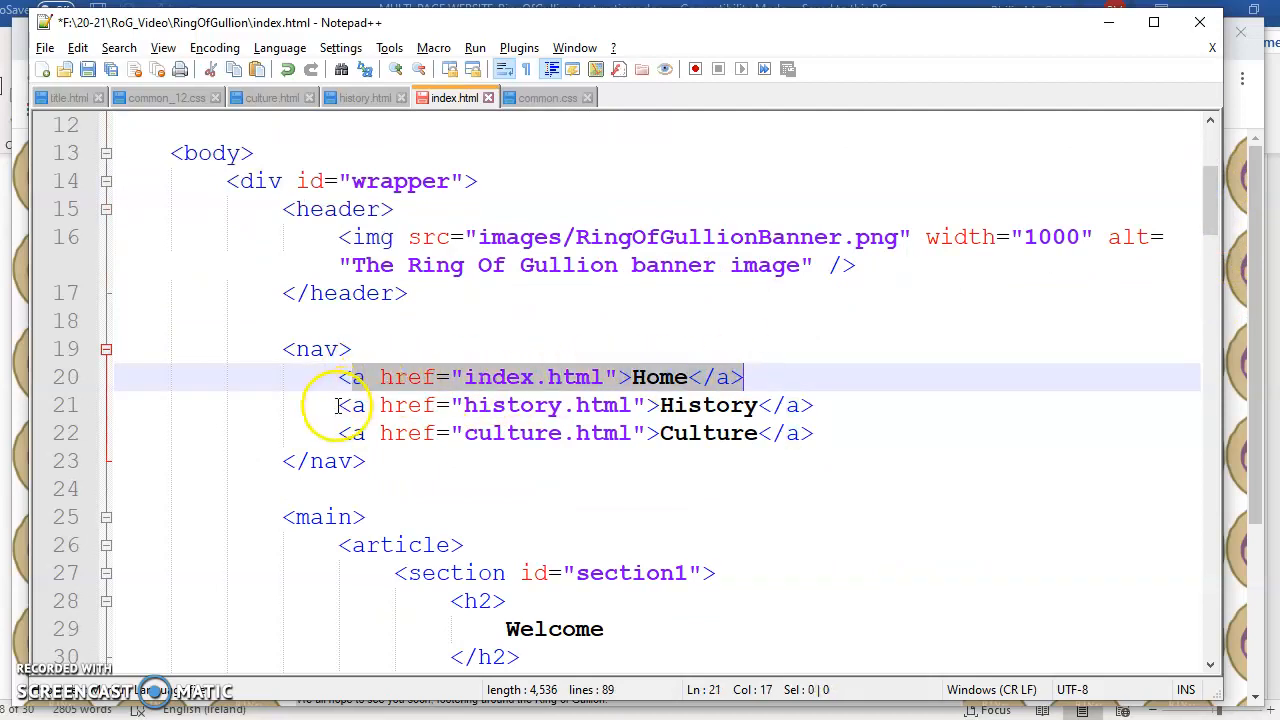
click(820, 404)
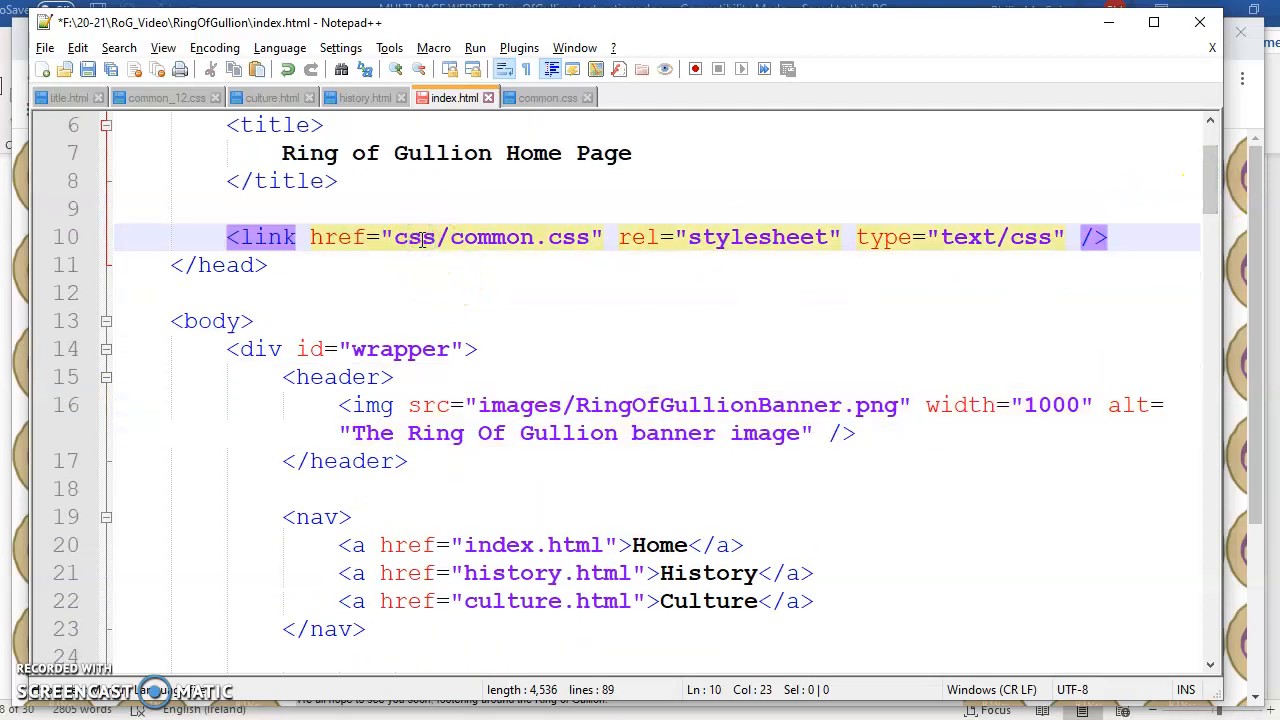
double_click(410, 236)
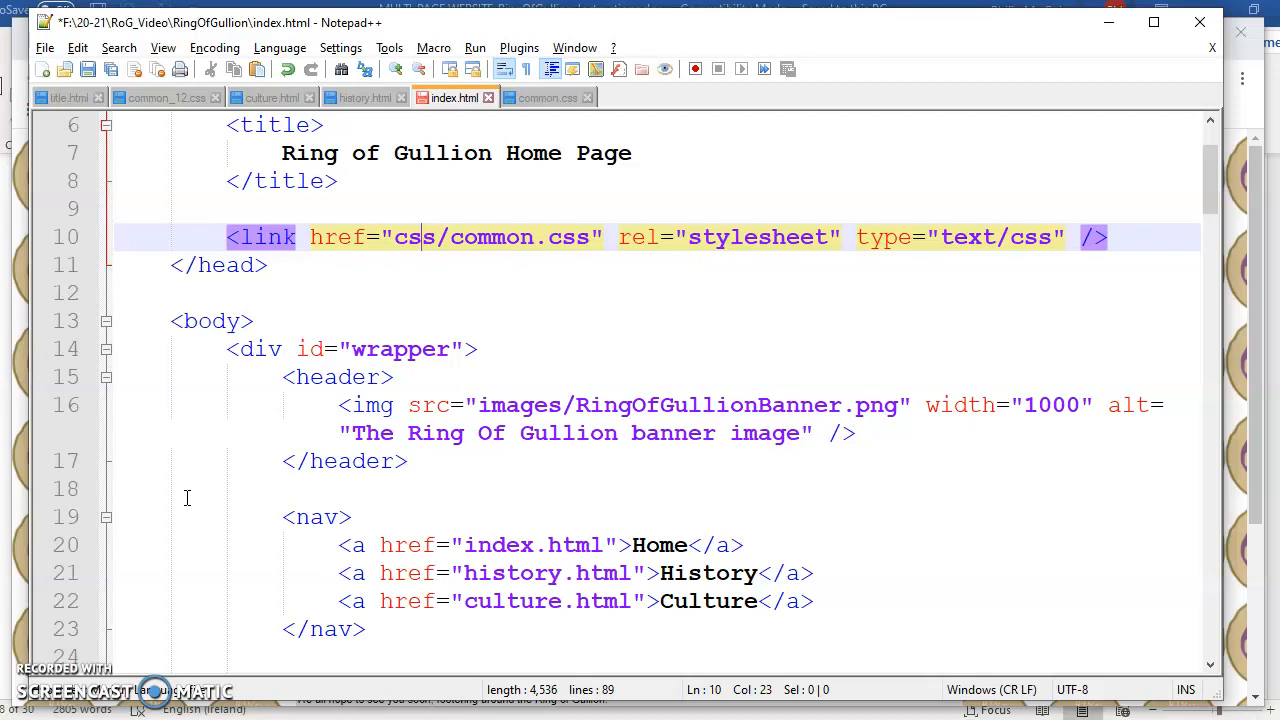
mouse_move(146, 498)
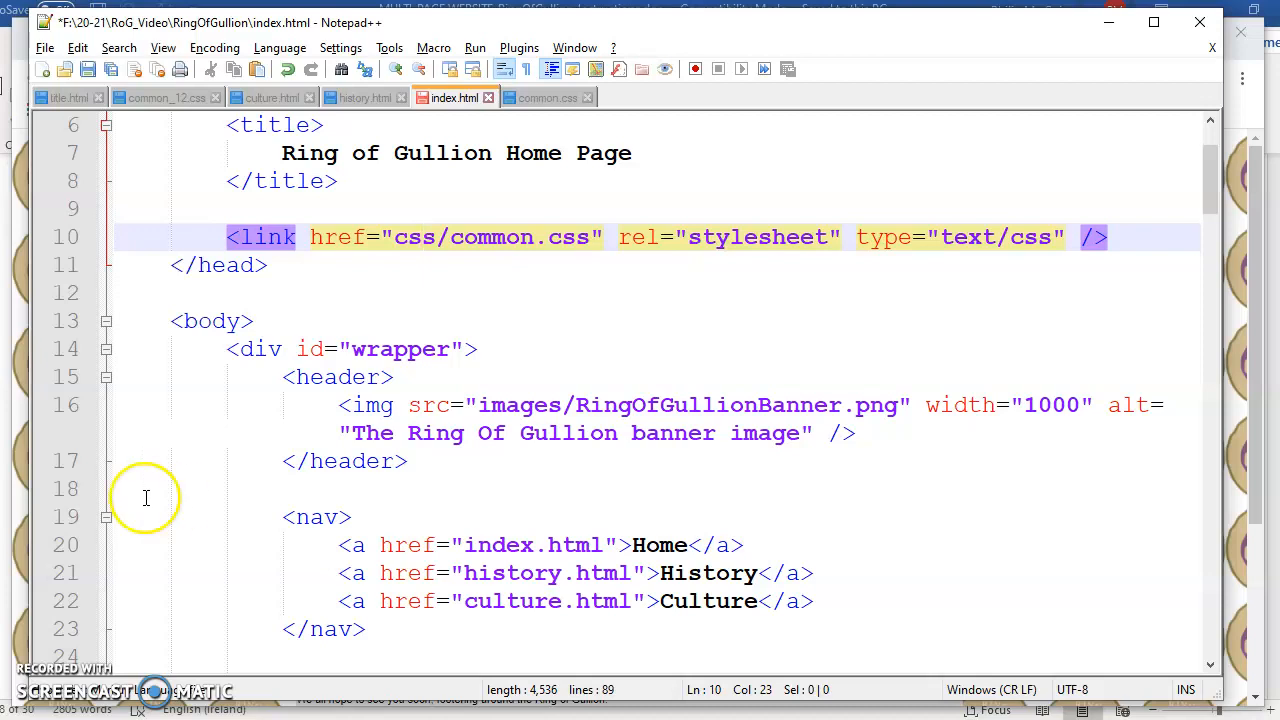
double_click(412, 236)
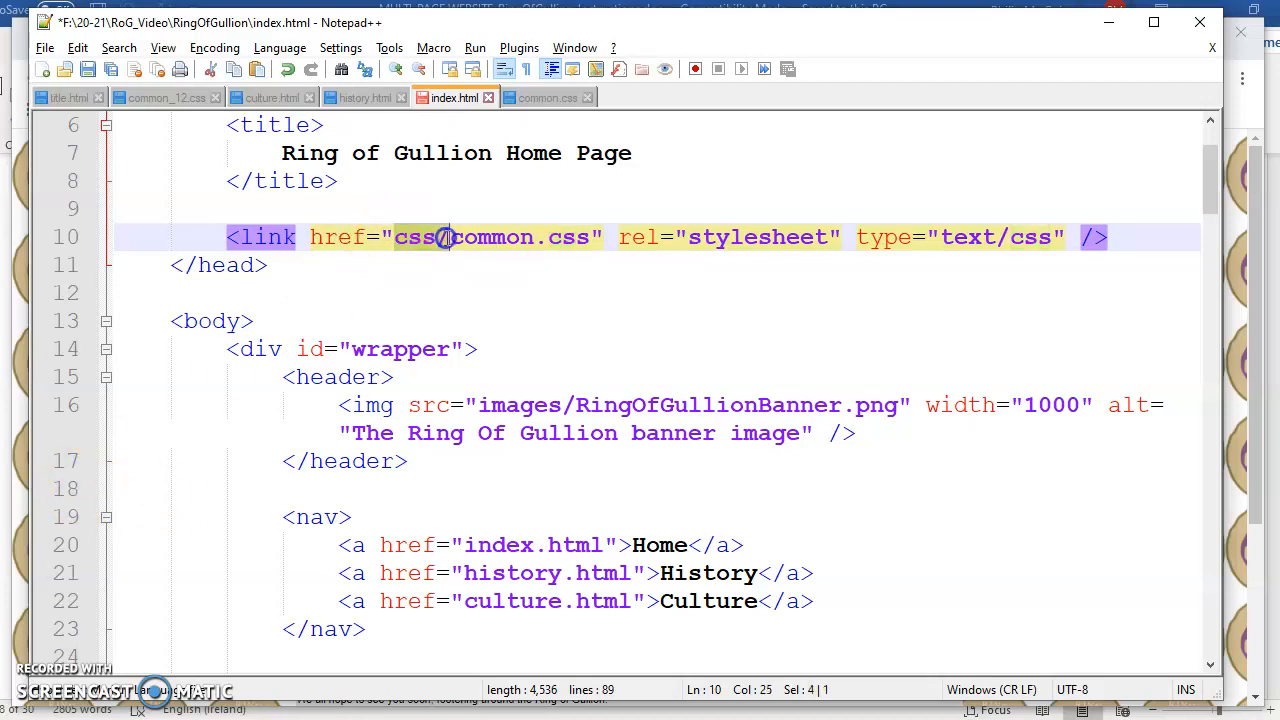